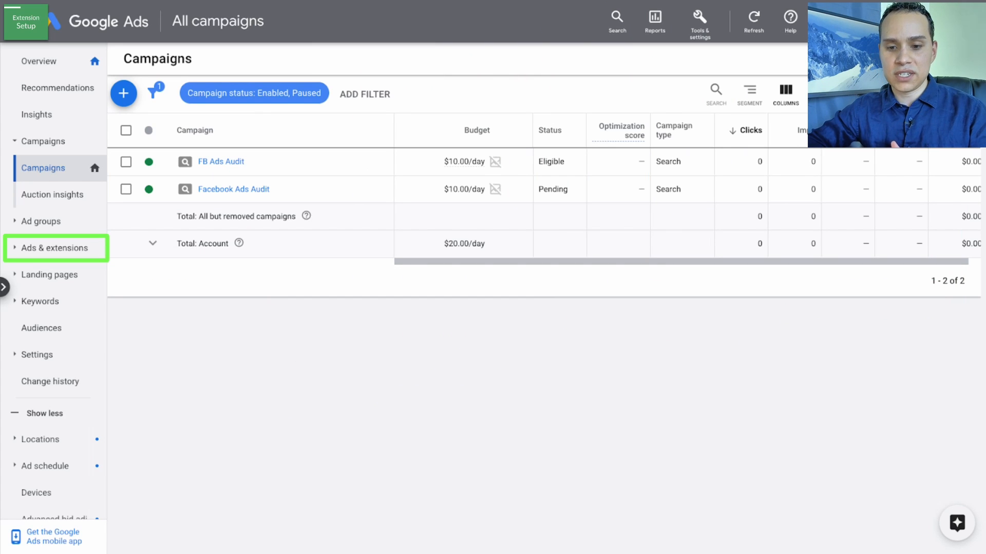
mouse_move(314, 276)
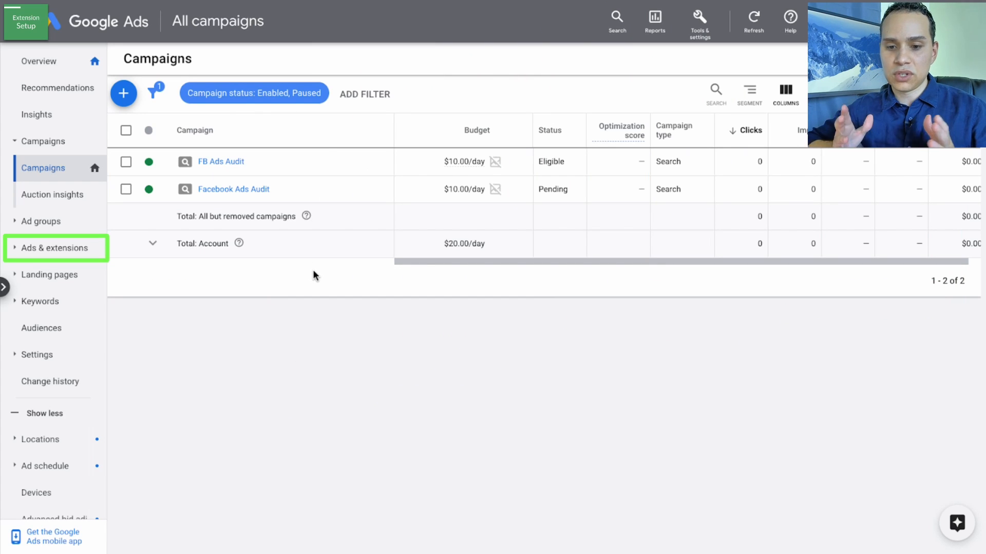
mouse_move(104, 259)
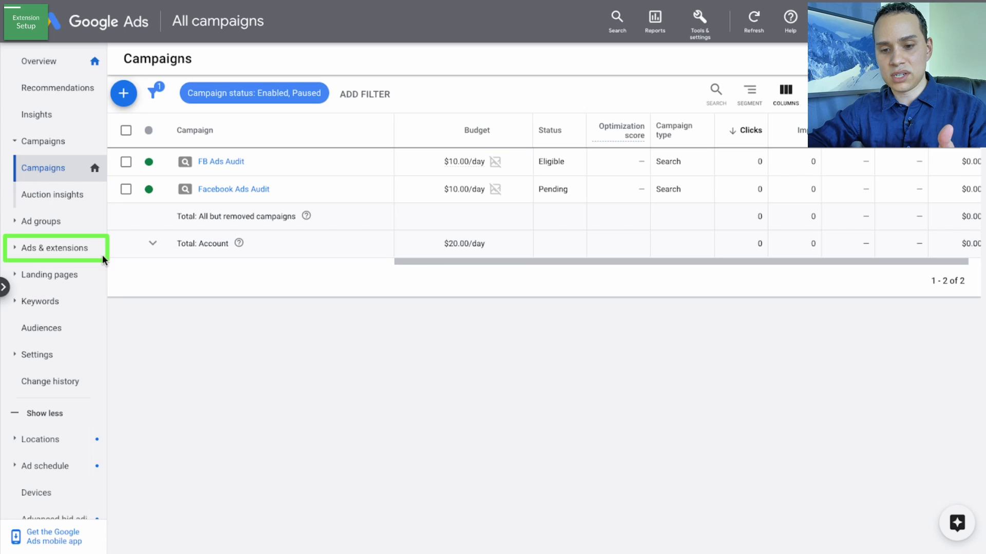
mouse_move(94, 254)
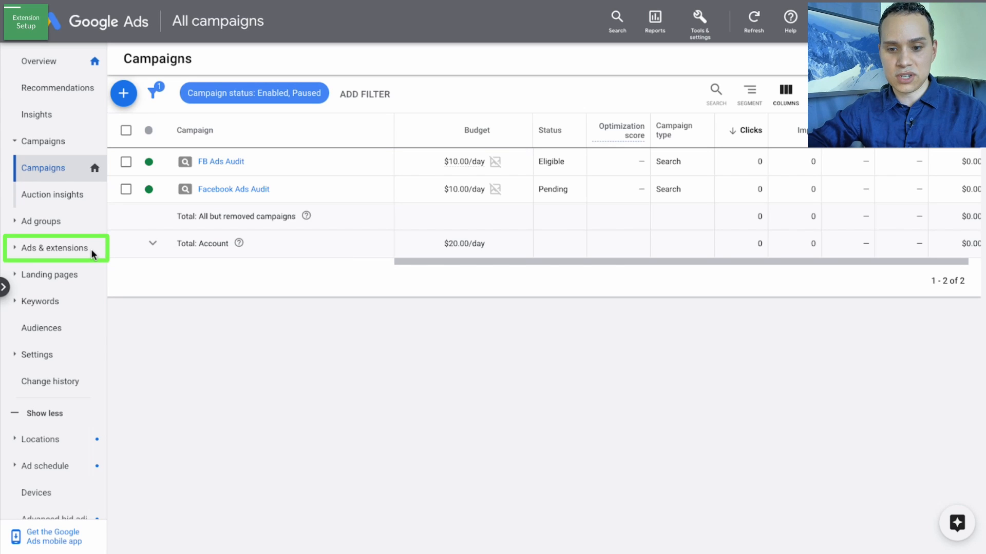
- Expand Ads & extensions in the left navigation and go to the Extensions summary page
left_click(55, 247)
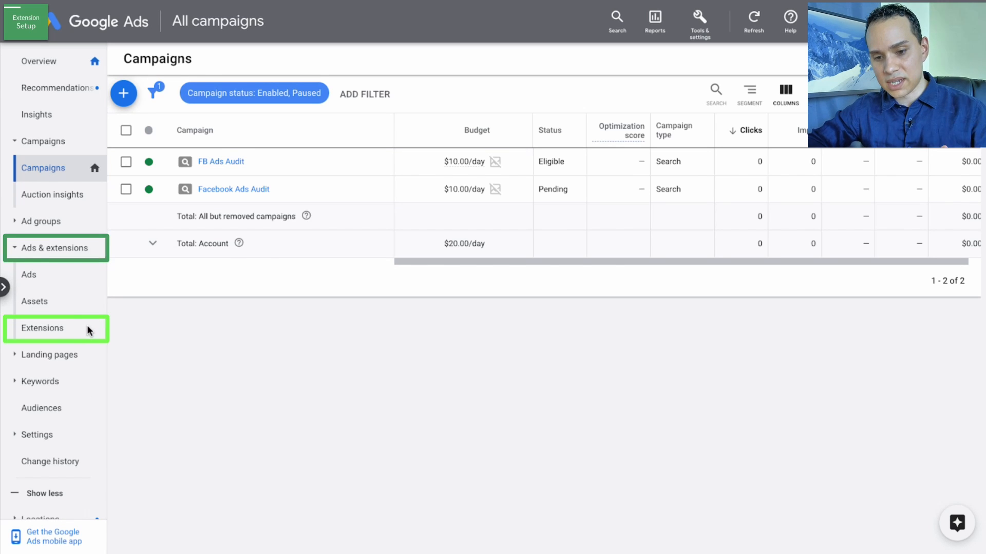
left_click(43, 329)
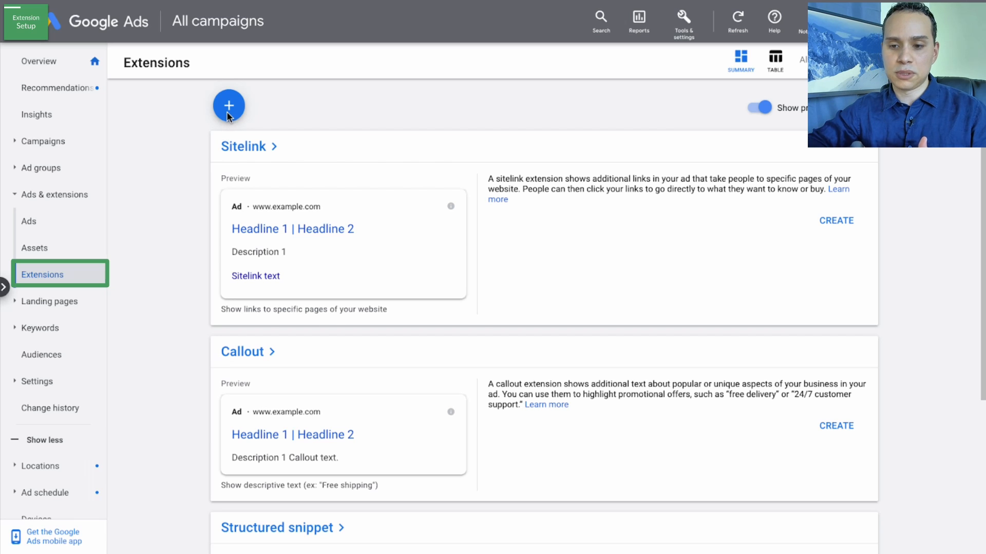
- Show the menu of extension types available to create for the account
left_click(228, 105)
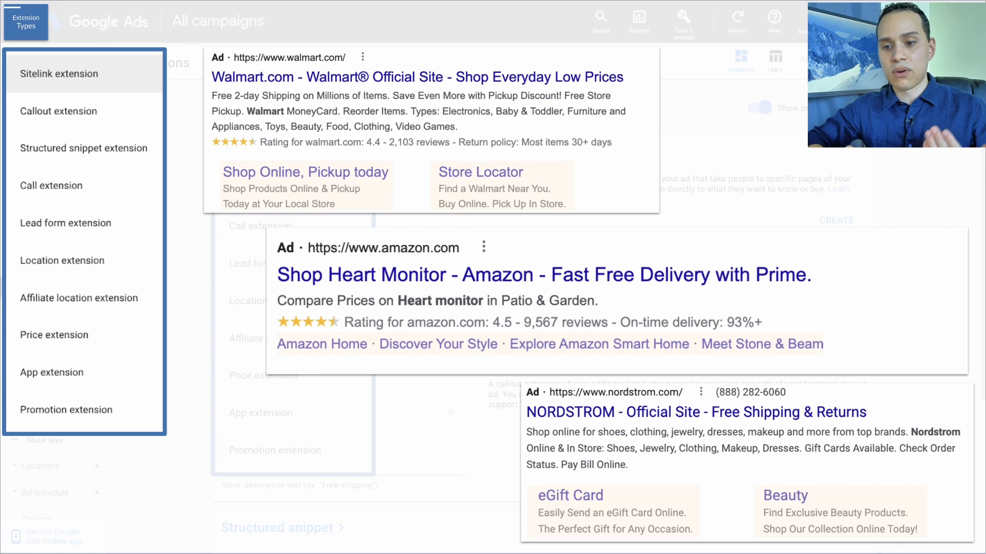
mouse_move(316, 132)
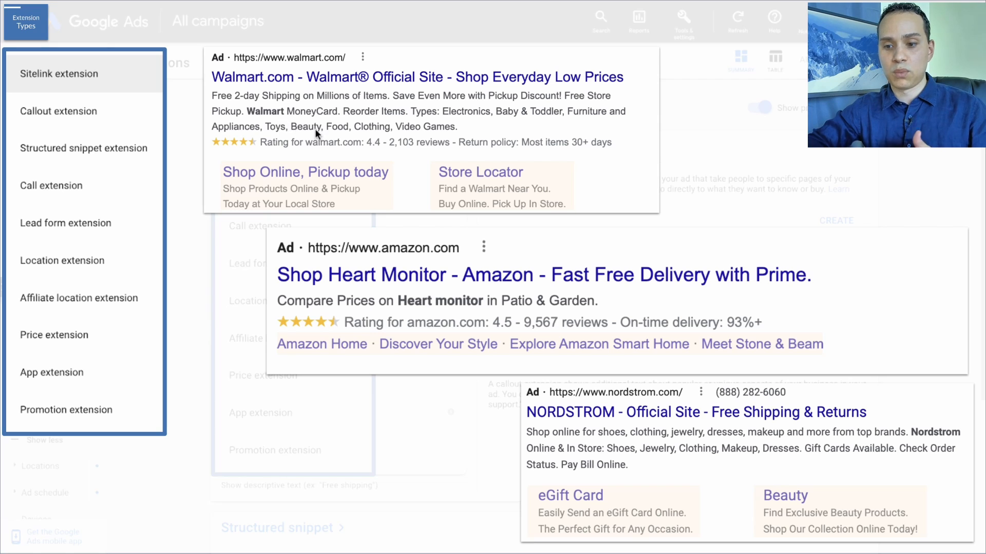
mouse_move(256, 181)
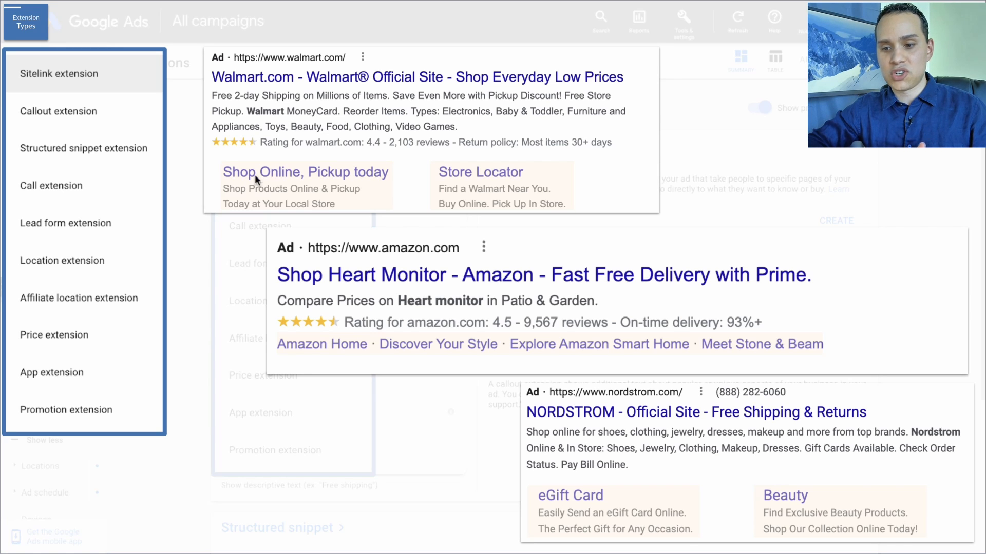
mouse_move(487, 174)
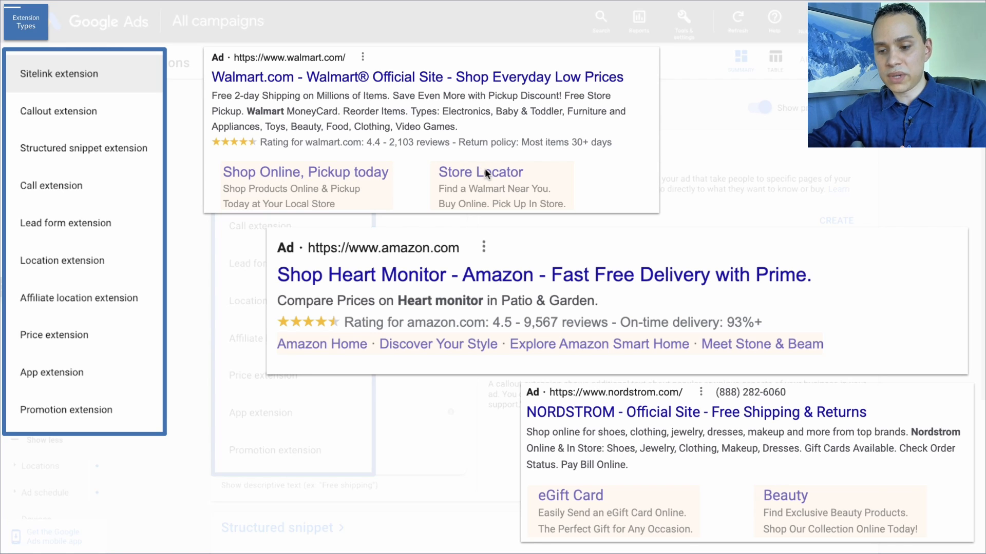
mouse_move(307, 355)
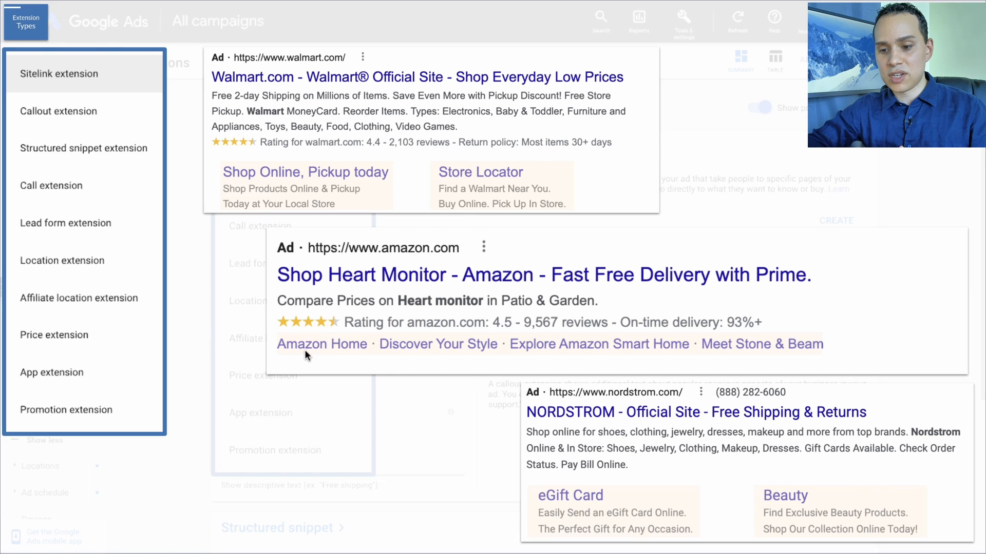
mouse_move(601, 345)
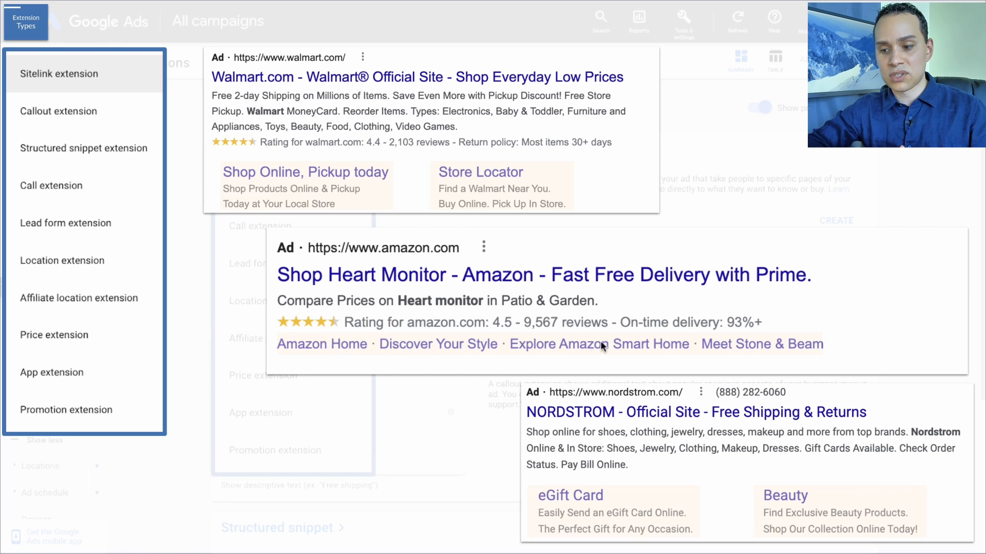
mouse_move(855, 306)
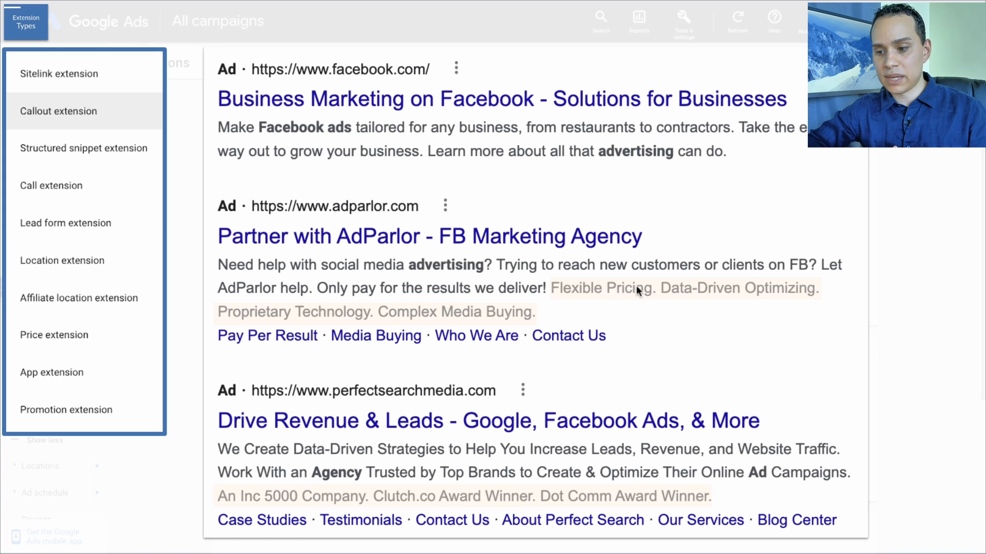
mouse_move(726, 368)
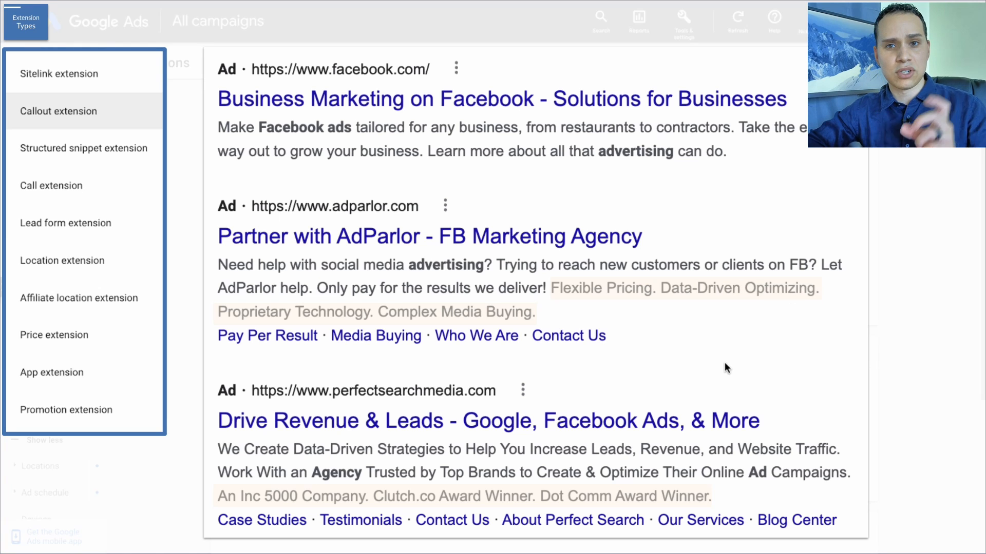
mouse_move(622, 340)
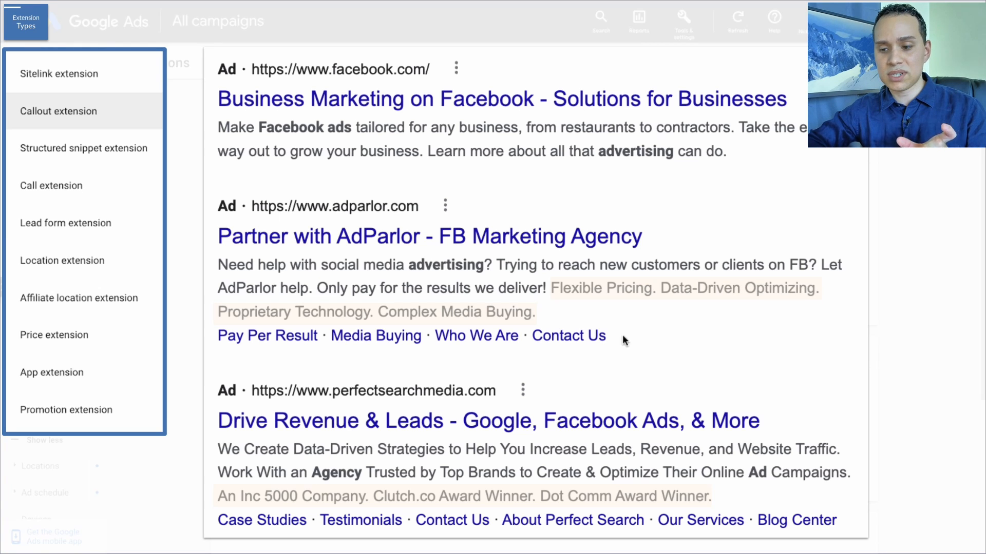
mouse_move(619, 291)
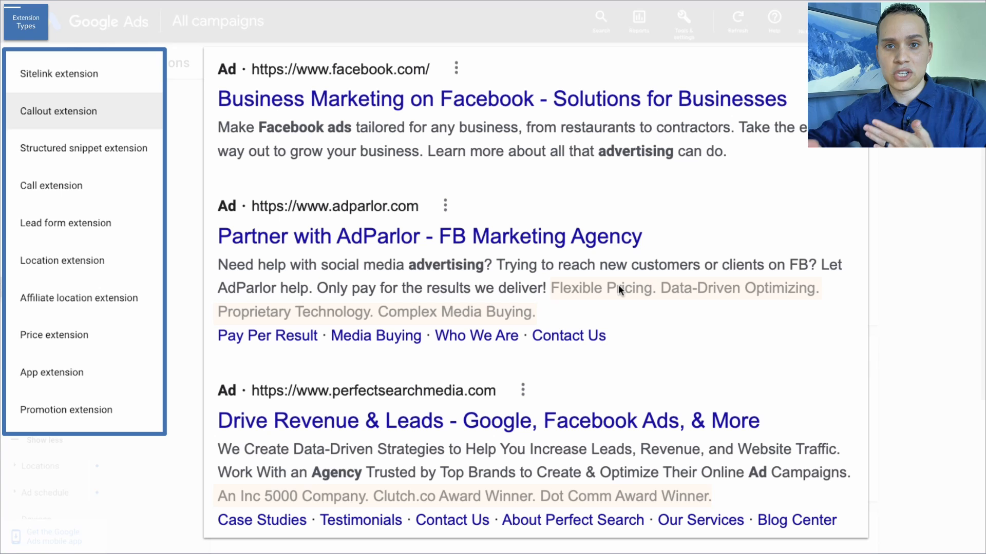
mouse_move(569, 307)
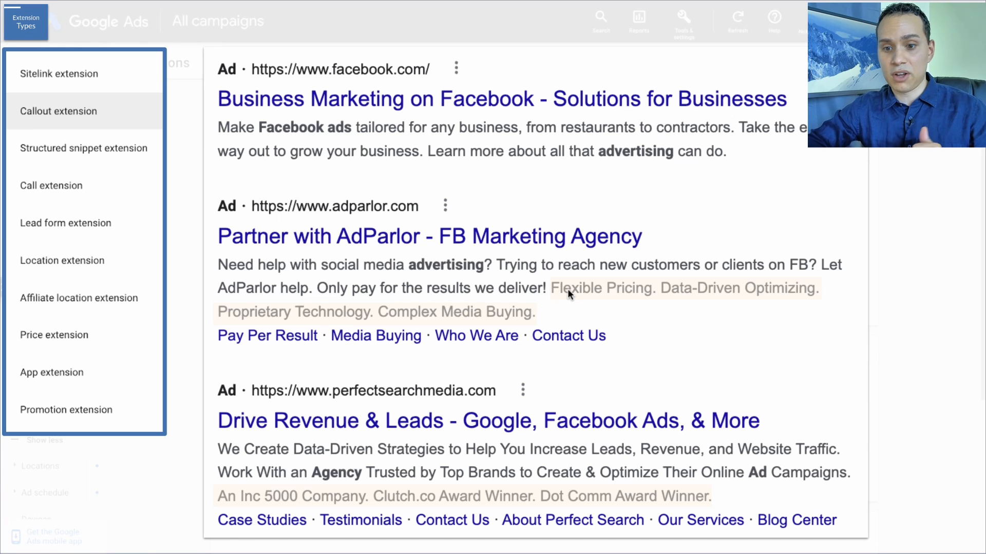
left_click(83, 148)
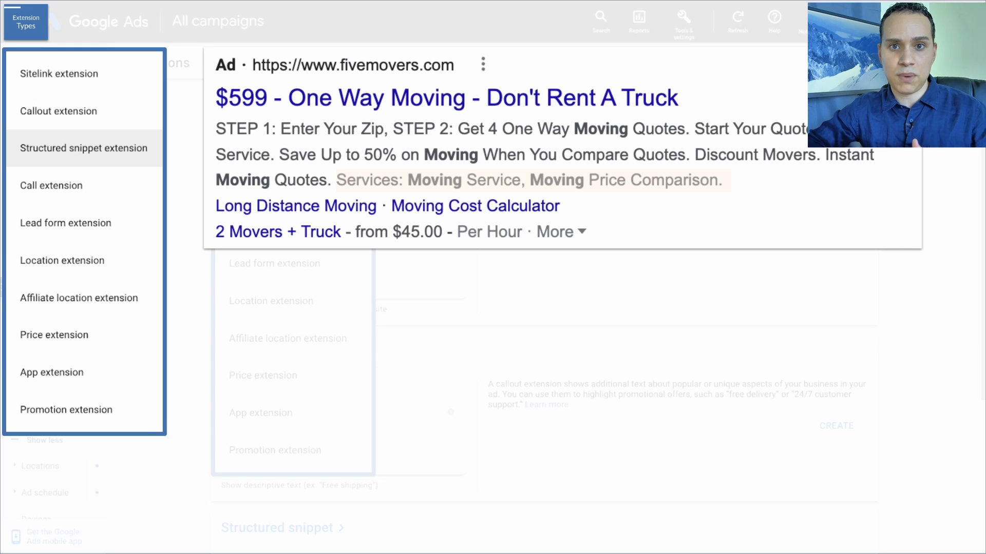
mouse_move(137, 182)
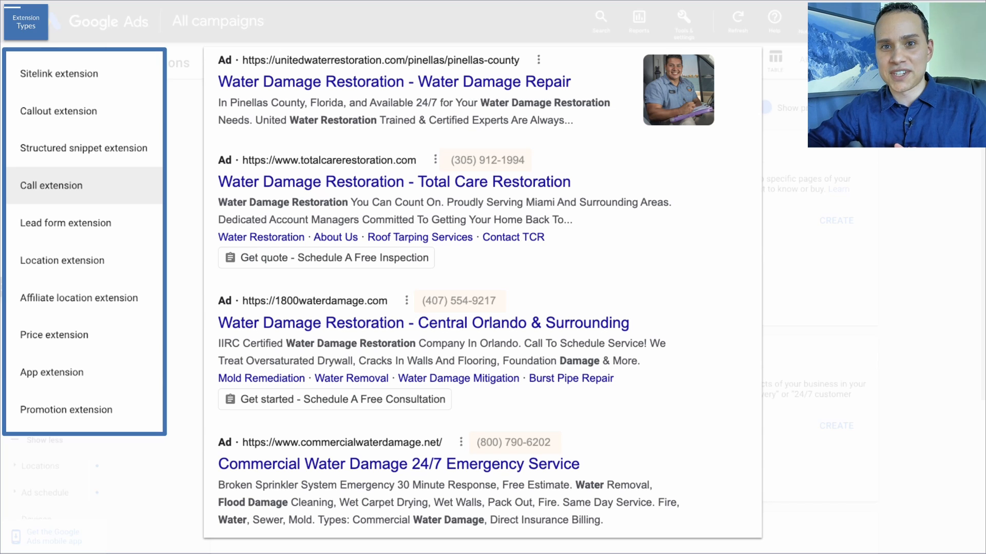
mouse_move(97, 194)
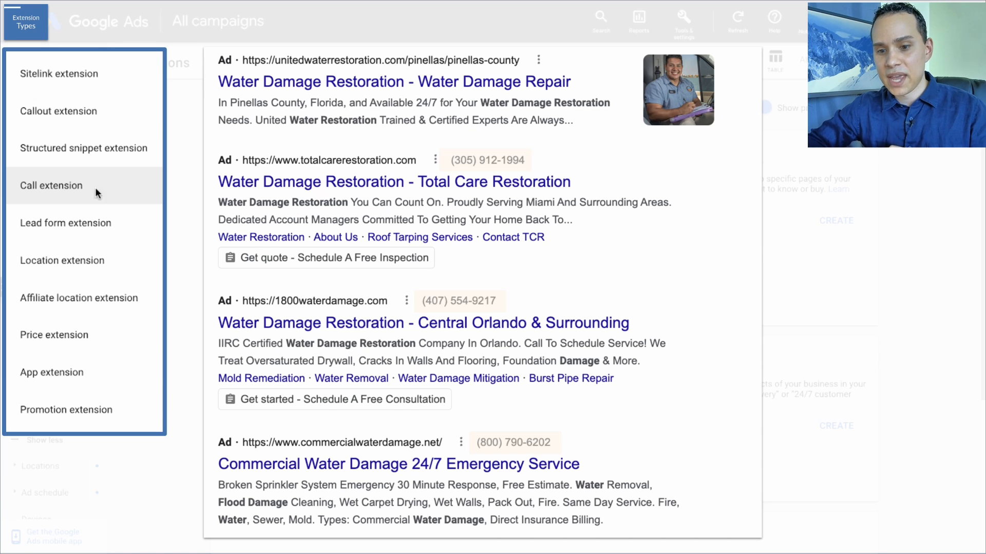
left_click(66, 223)
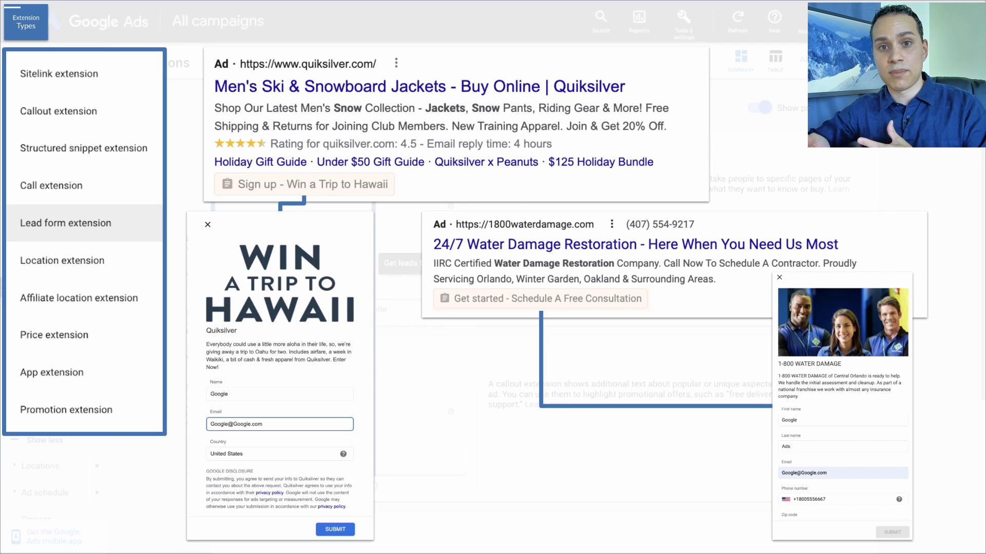
mouse_move(650, 233)
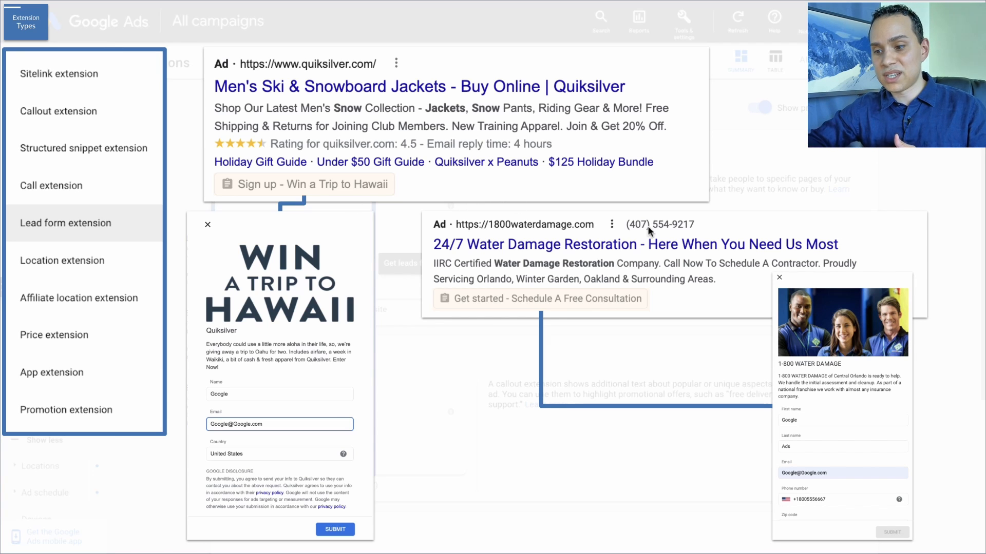
mouse_move(604, 284)
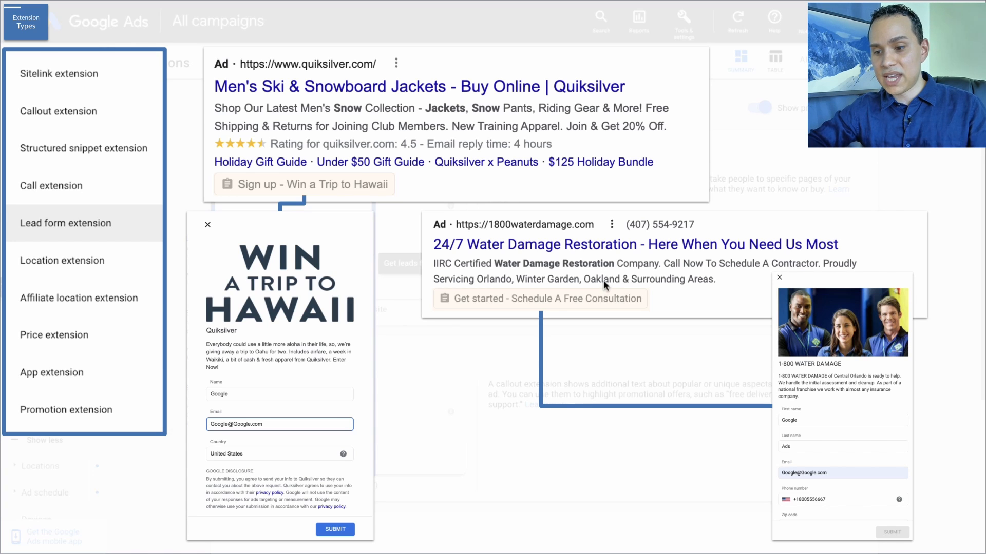
mouse_move(552, 302)
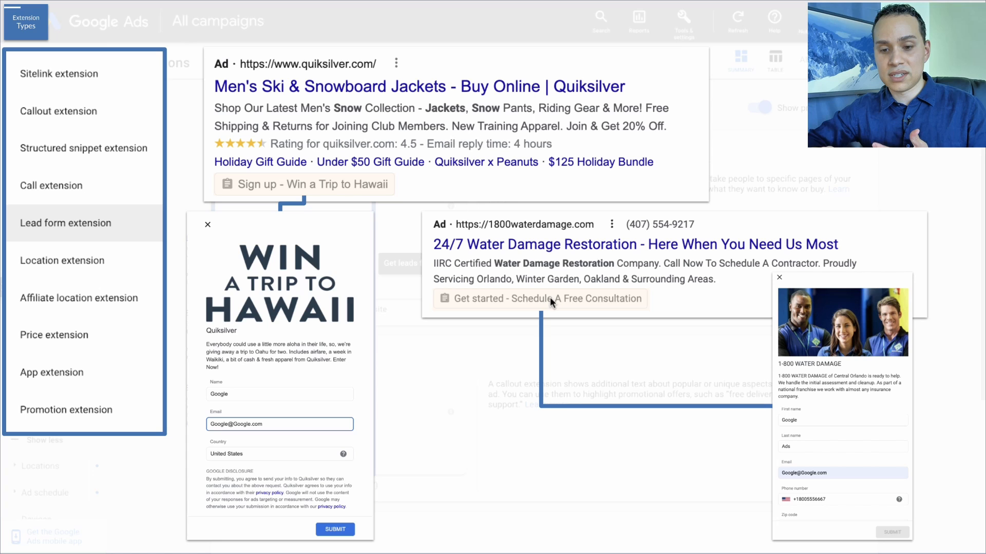
mouse_move(825, 464)
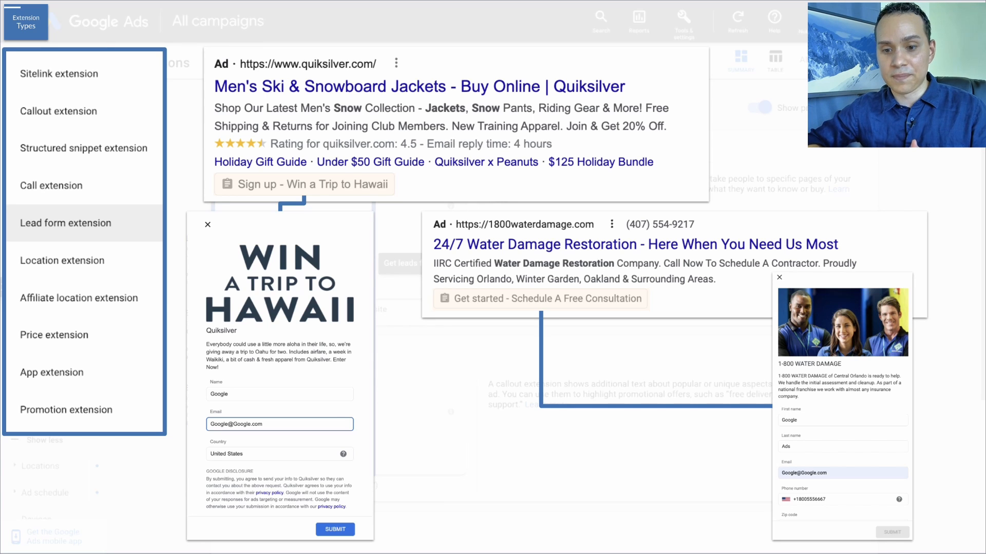
left_click(63, 260)
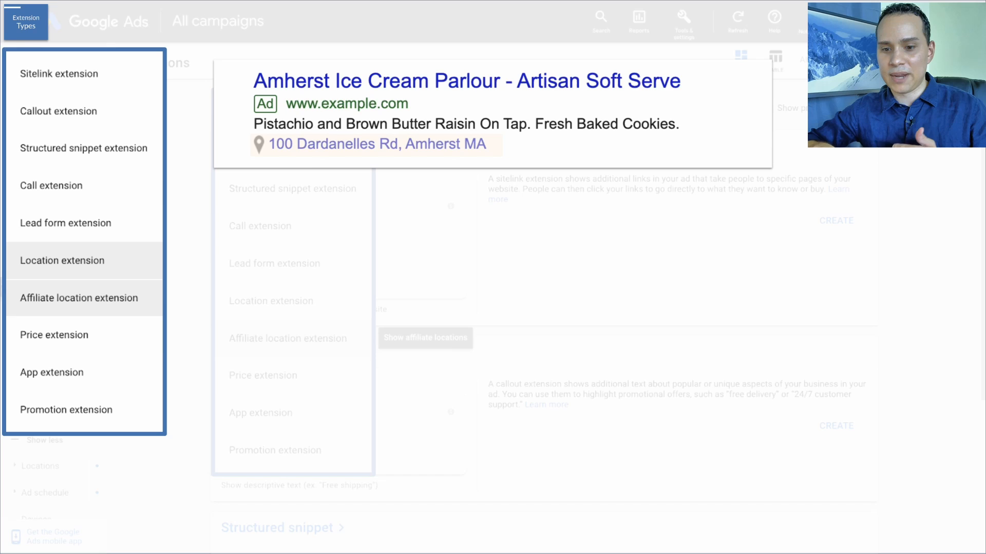
left_click(54, 335)
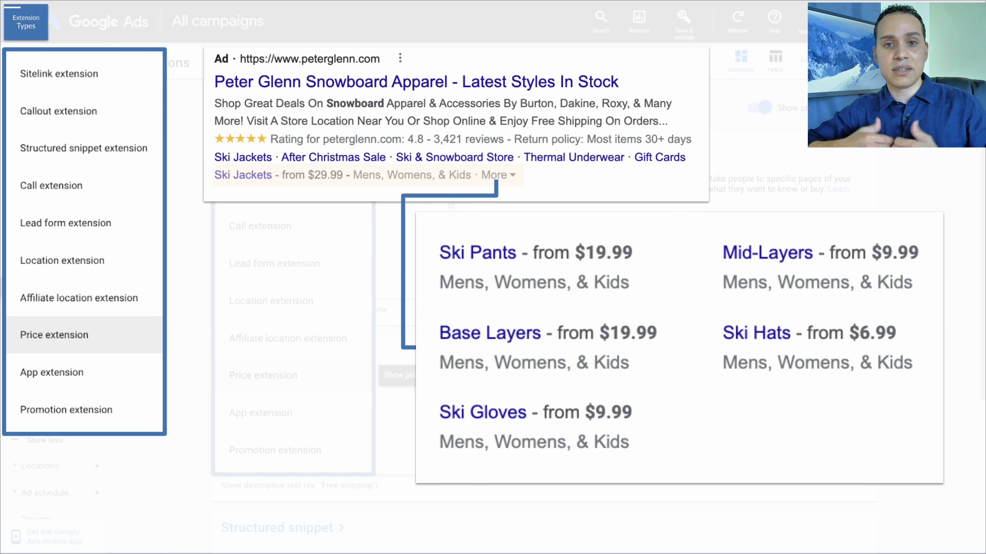
mouse_move(613, 275)
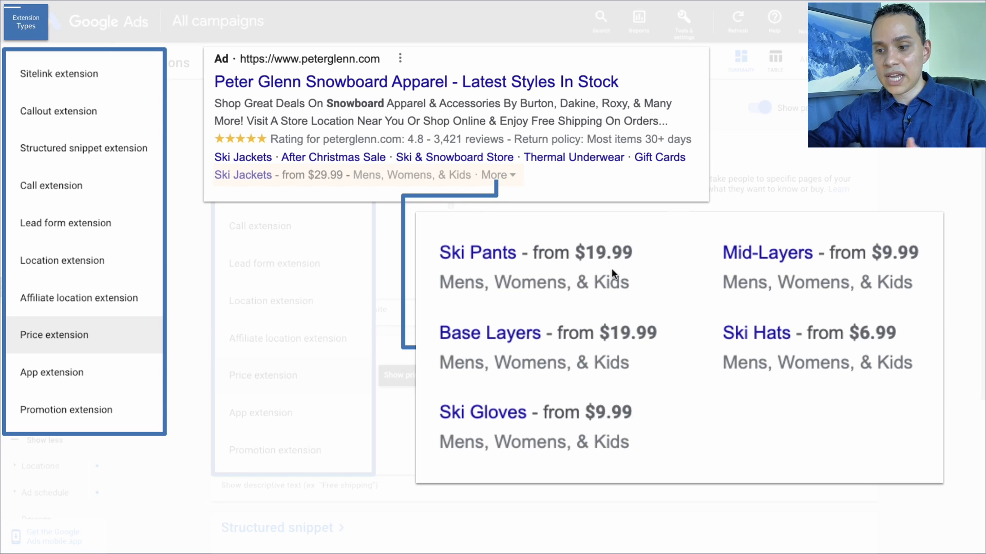
mouse_move(566, 415)
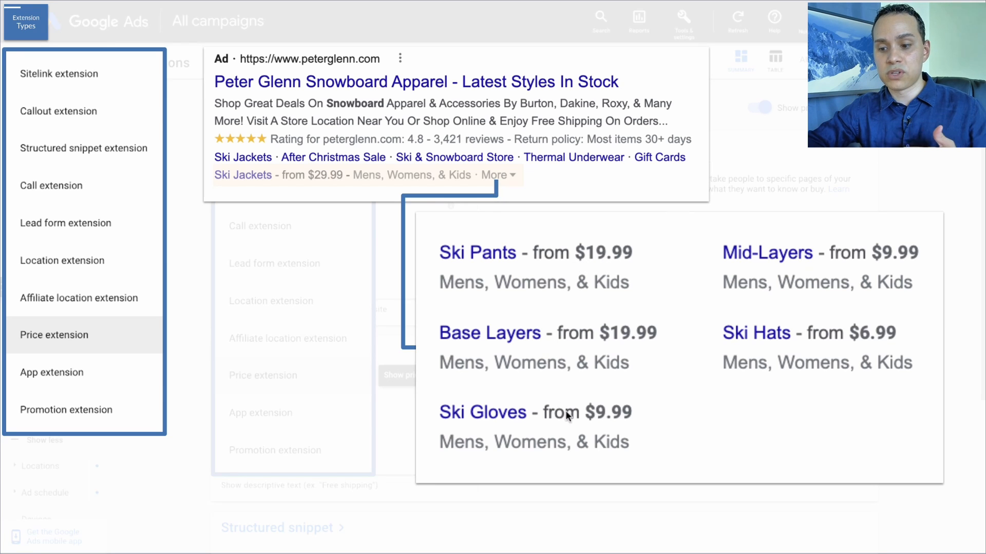
mouse_move(752, 295)
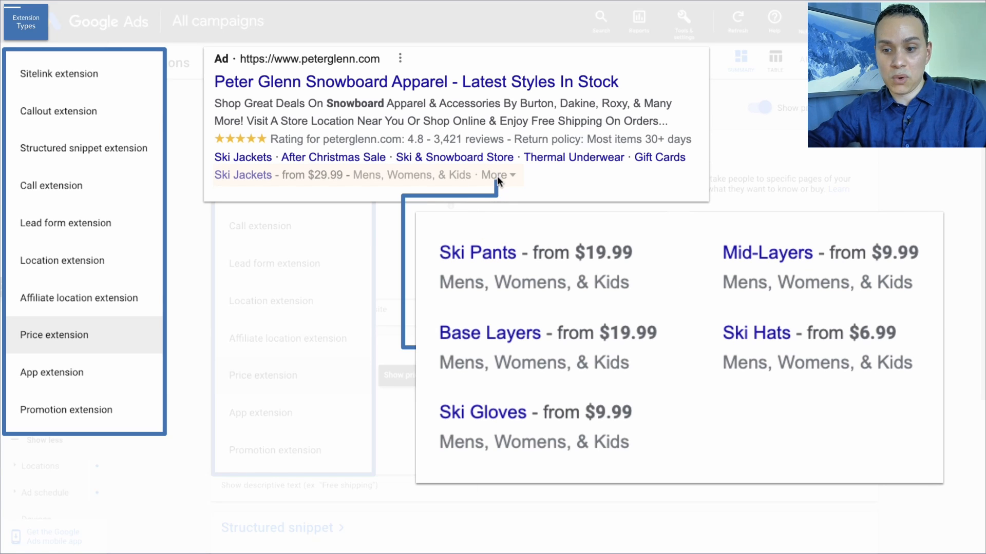
mouse_move(735, 320)
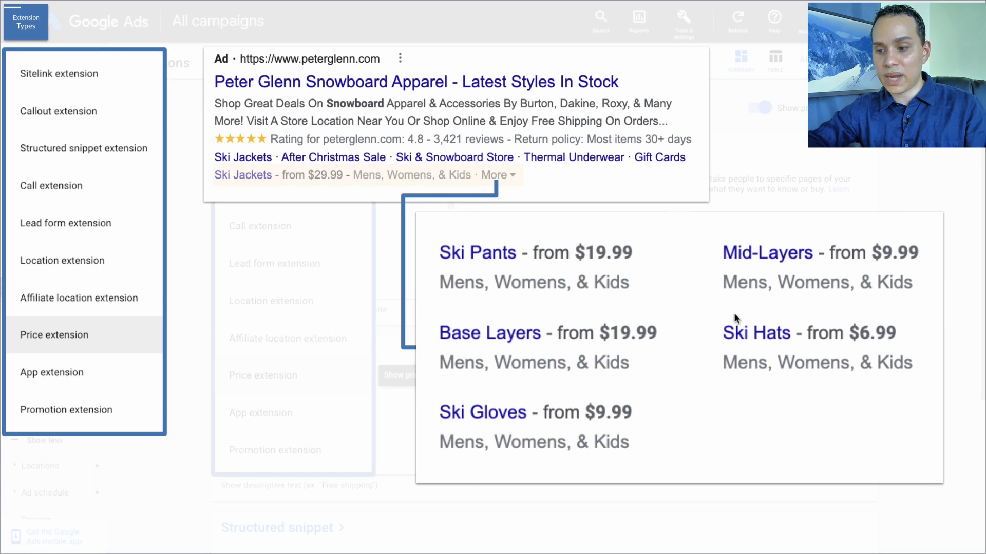
mouse_move(723, 356)
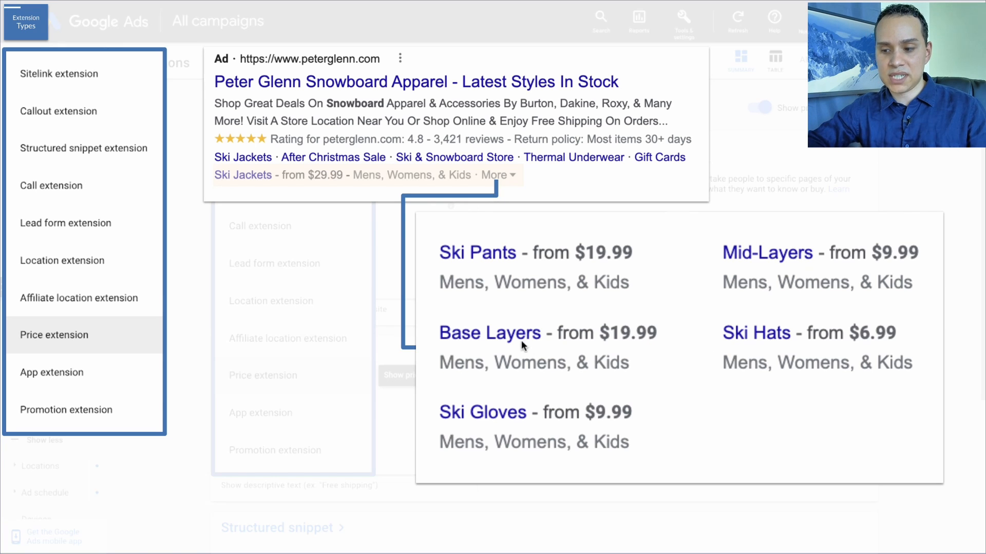
mouse_move(724, 352)
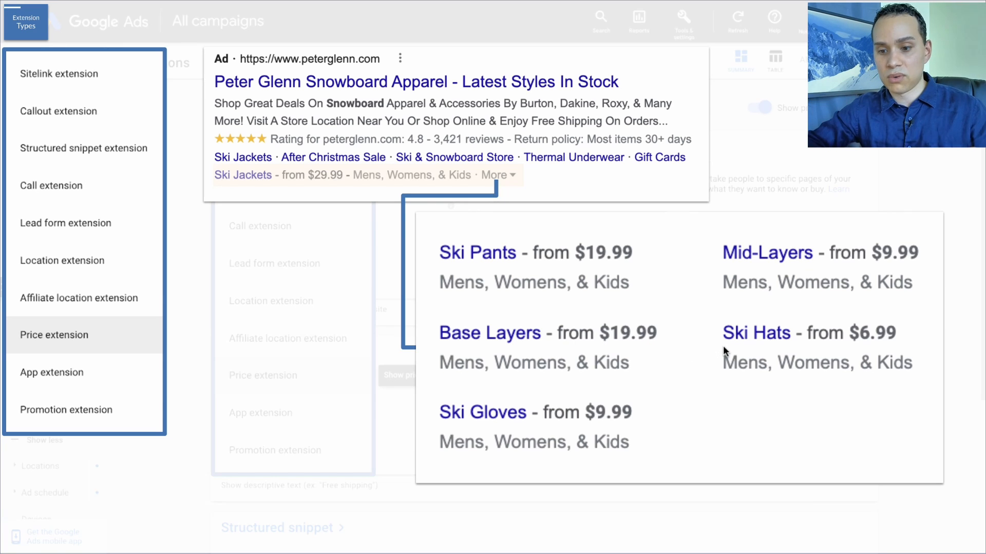
mouse_move(124, 371)
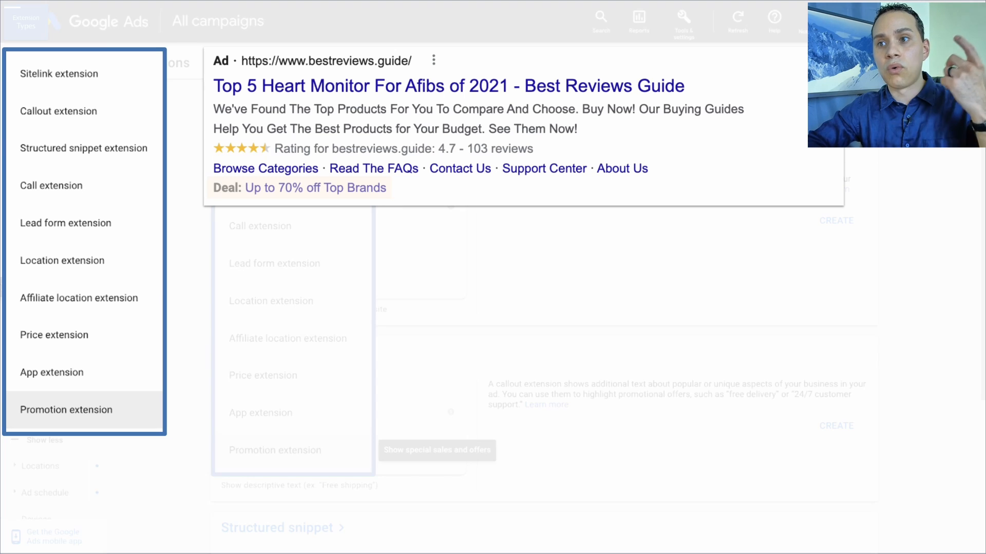
mouse_move(279, 311)
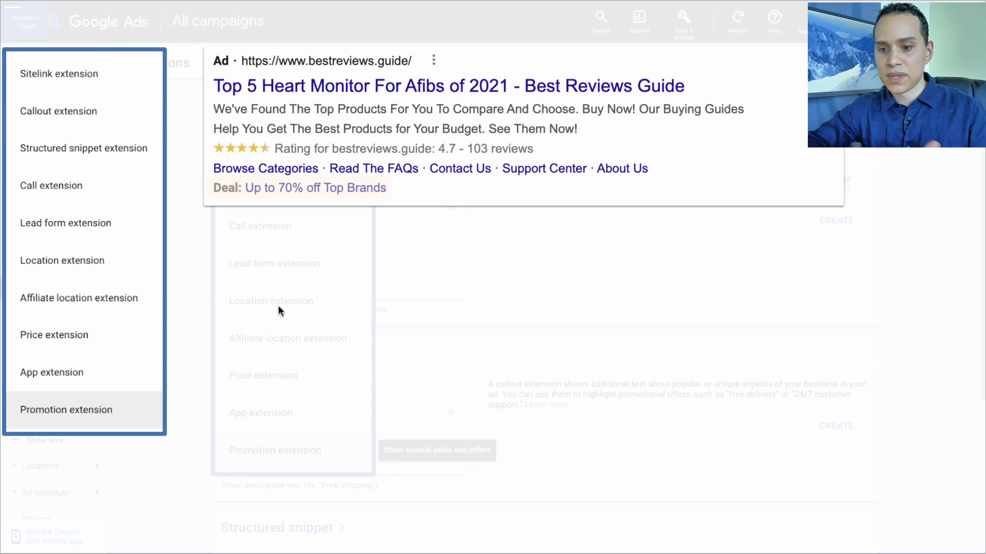
mouse_move(337, 195)
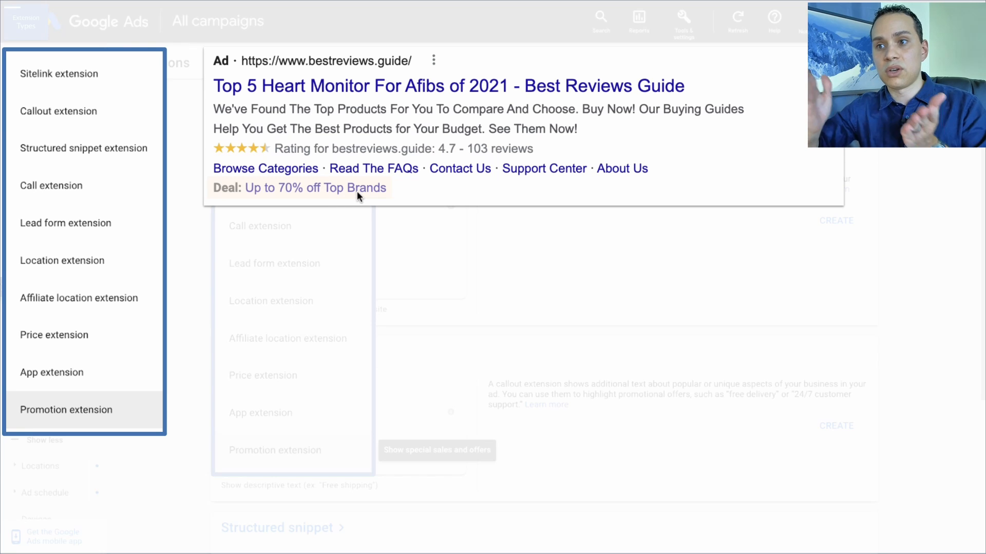
mouse_move(385, 262)
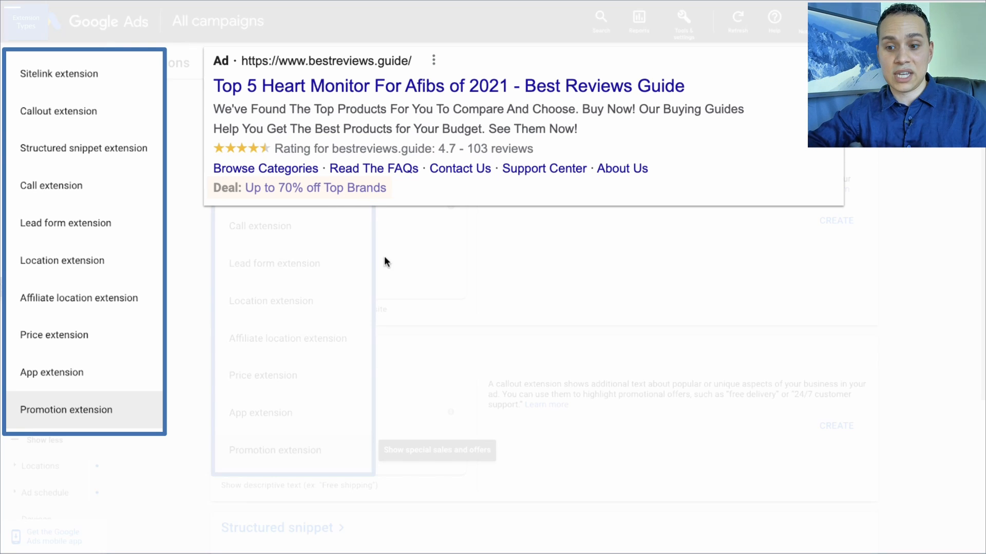
mouse_move(203, 273)
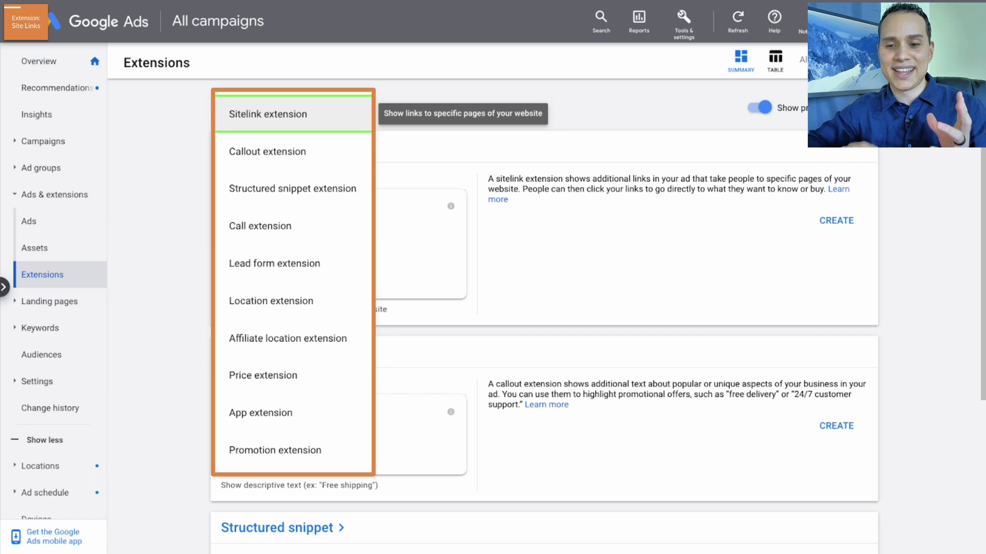
mouse_move(306, 122)
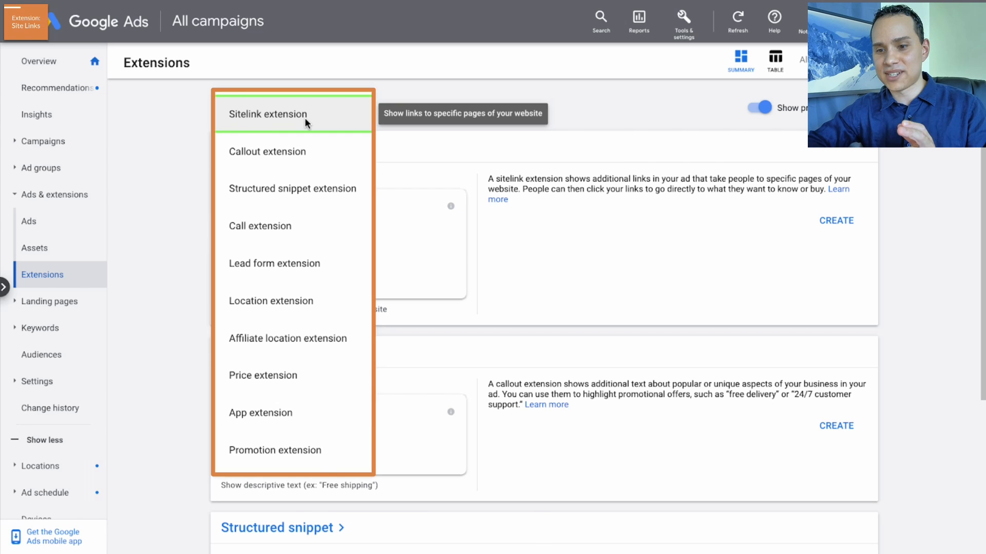
- Begin a new sitelink extension, bringing up its empty form and ad preview
left_click(267, 114)
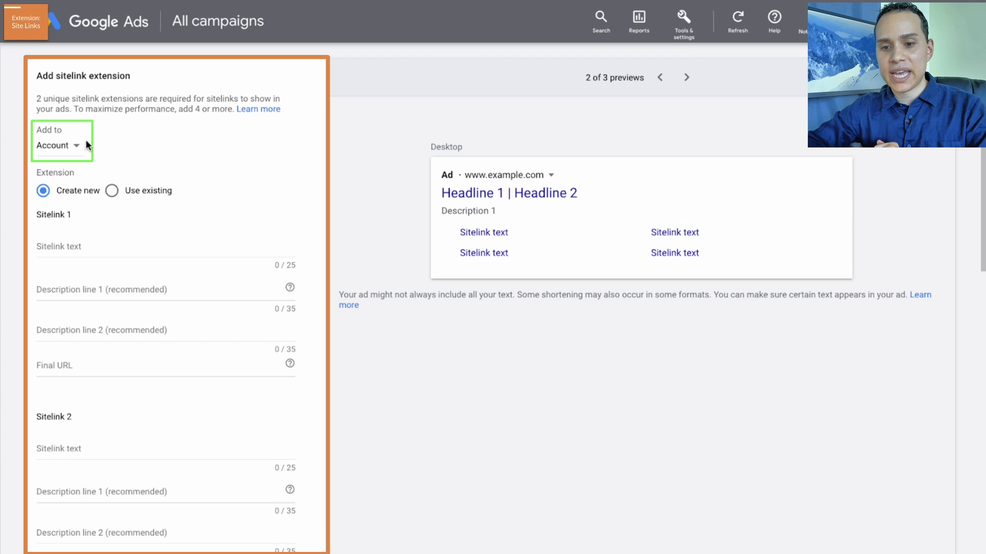
left_click(57, 144)
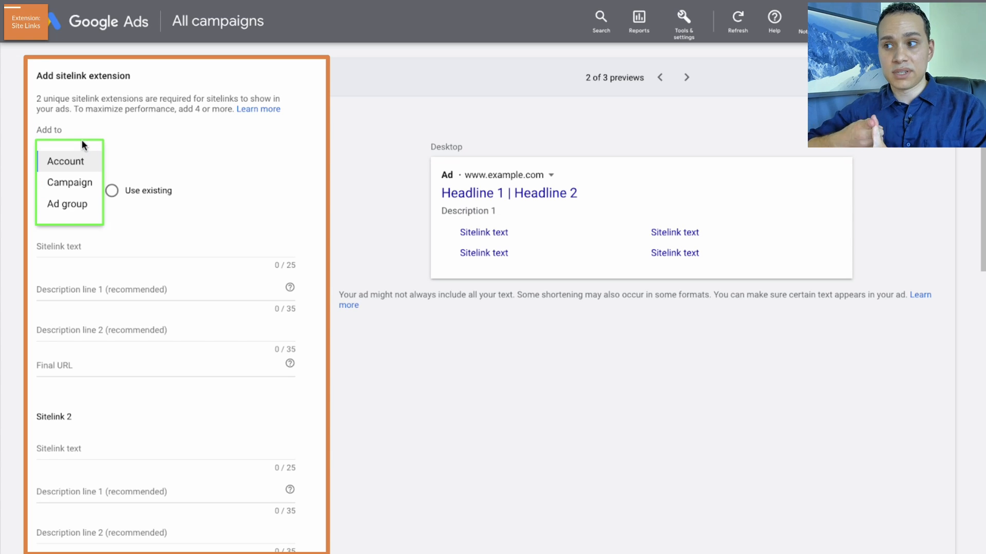
mouse_move(83, 148)
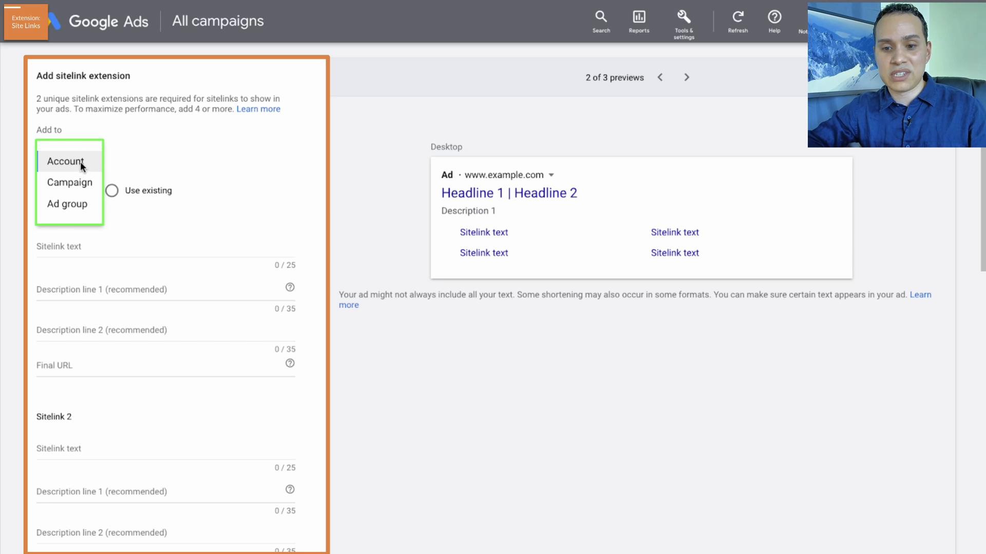
left_click(66, 161)
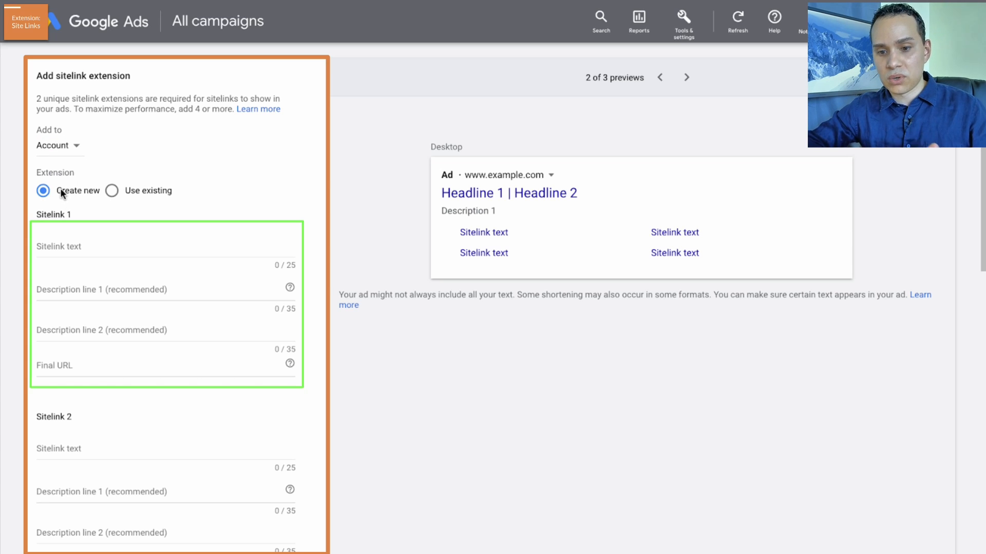
mouse_move(140, 198)
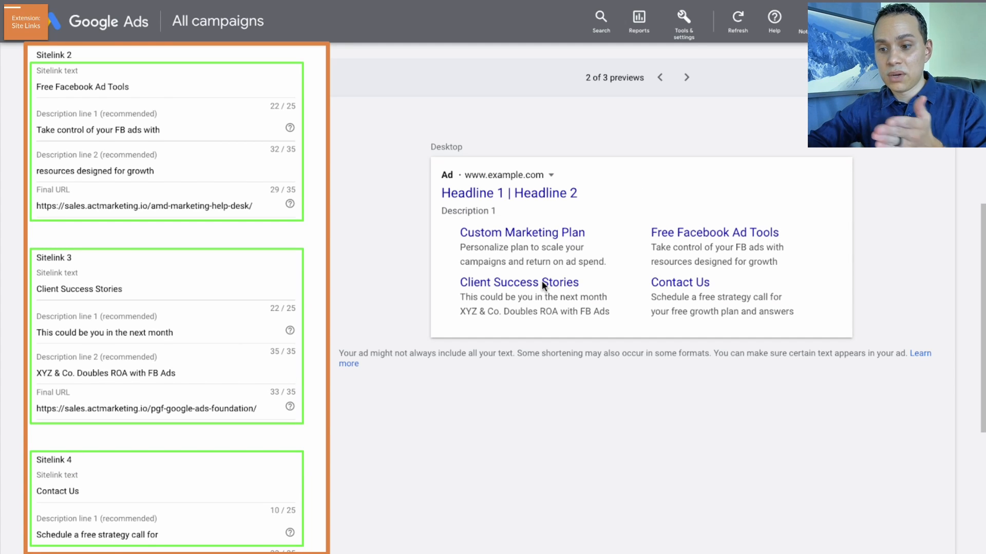
mouse_move(589, 277)
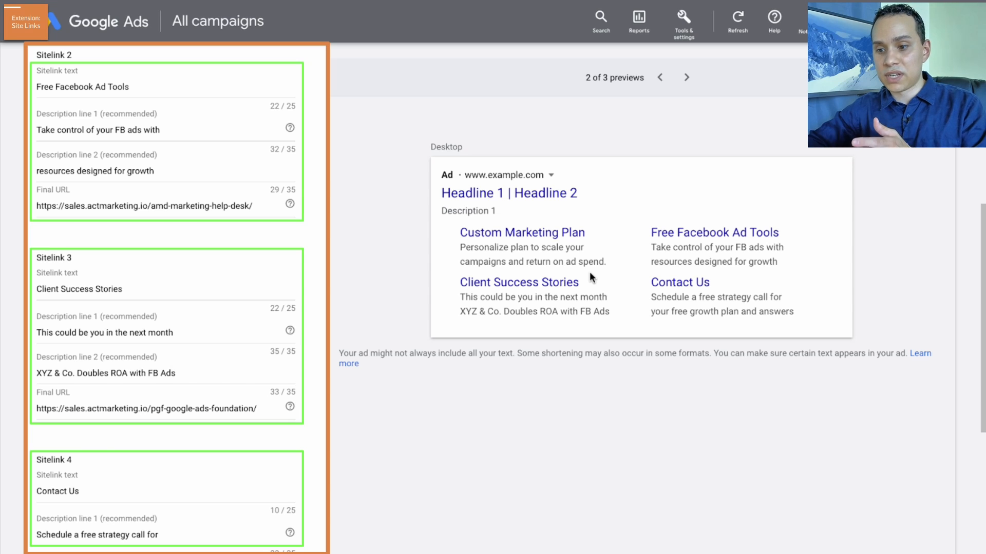
mouse_move(613, 264)
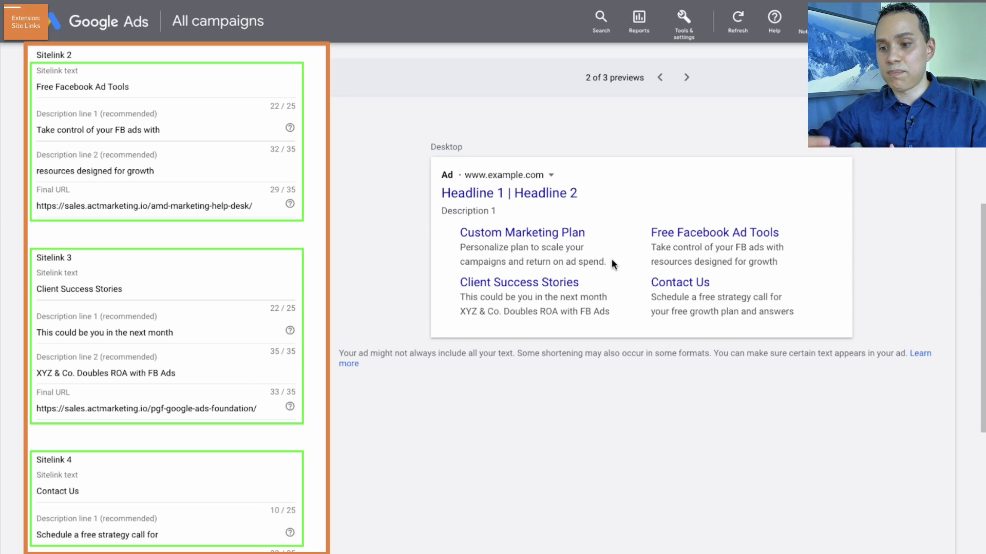
mouse_move(548, 233)
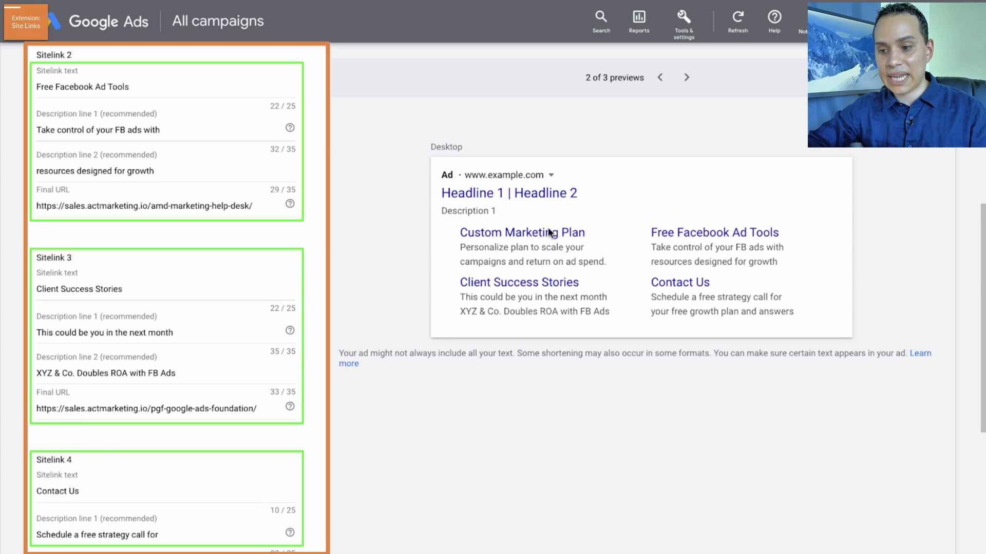
mouse_move(500, 270)
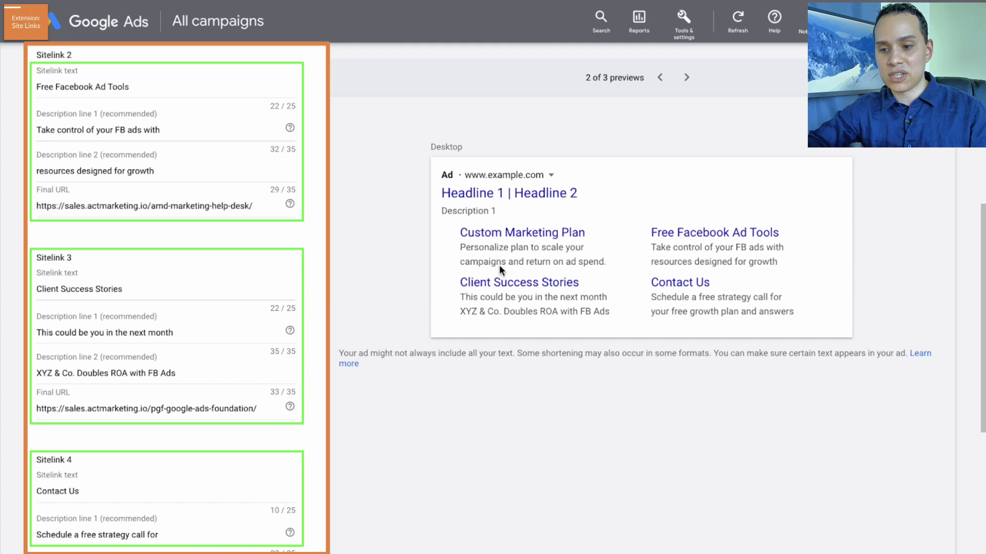
mouse_move(561, 256)
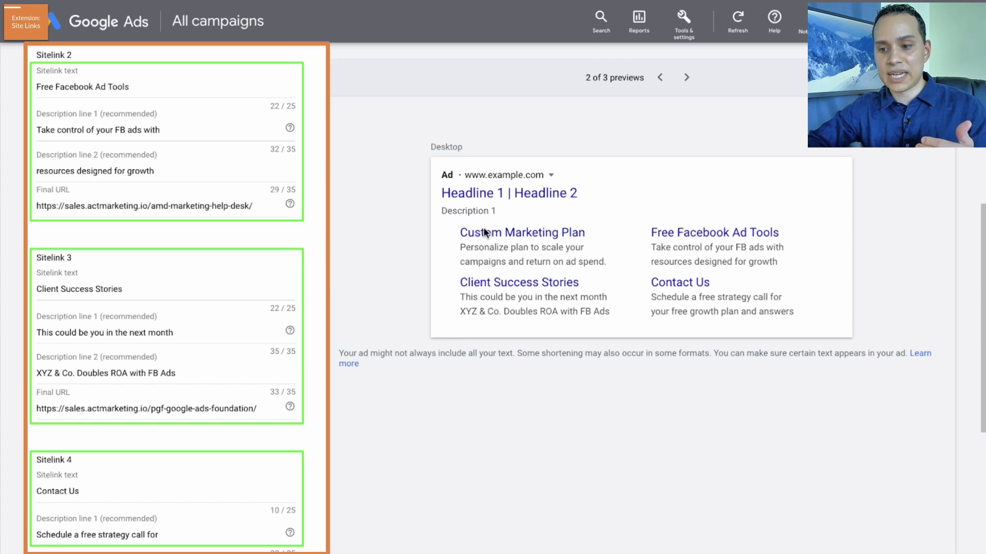
mouse_move(463, 252)
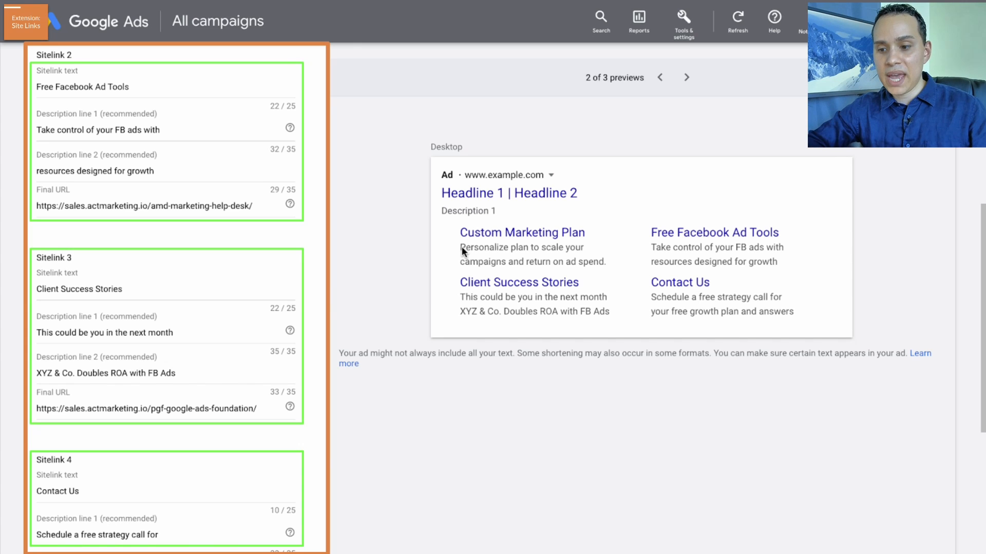
mouse_move(500, 253)
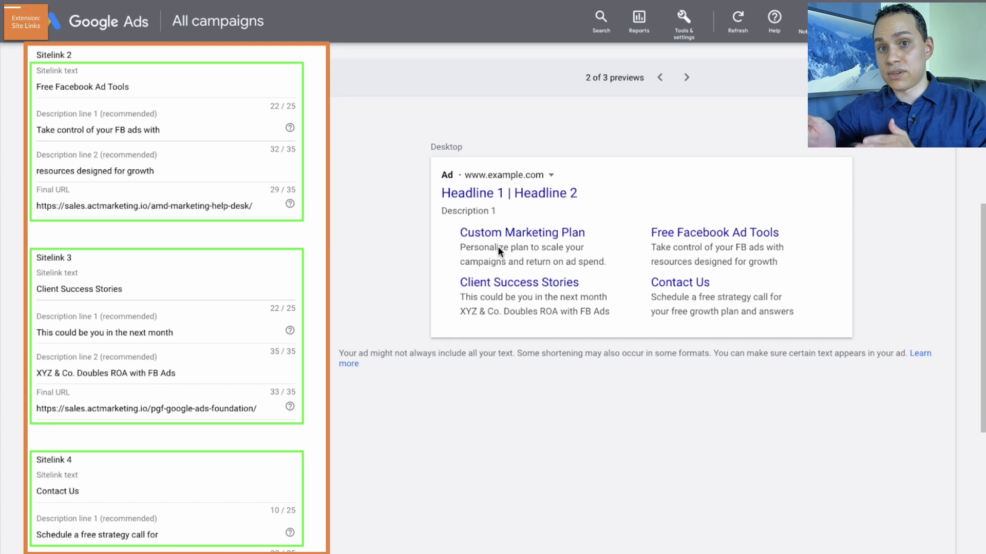
mouse_move(712, 284)
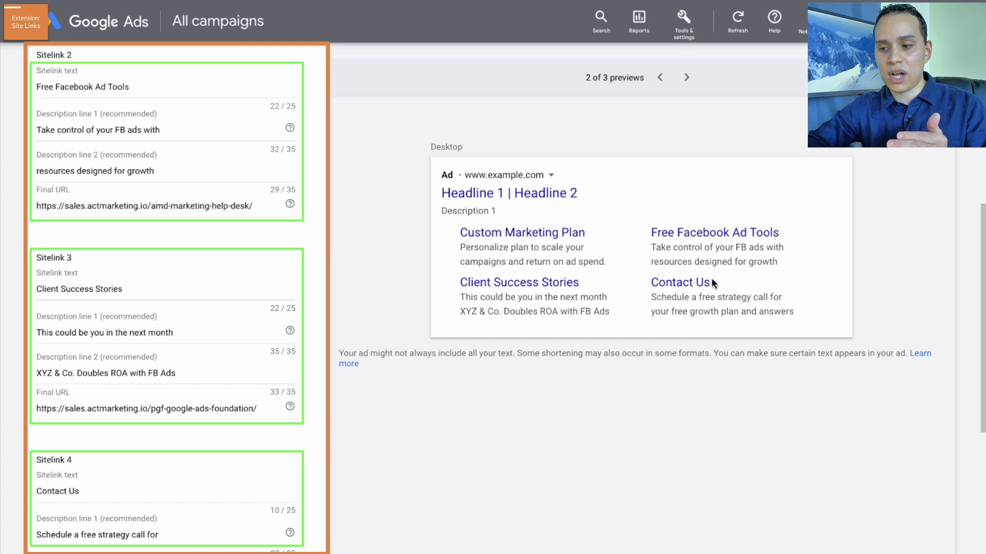
mouse_move(561, 407)
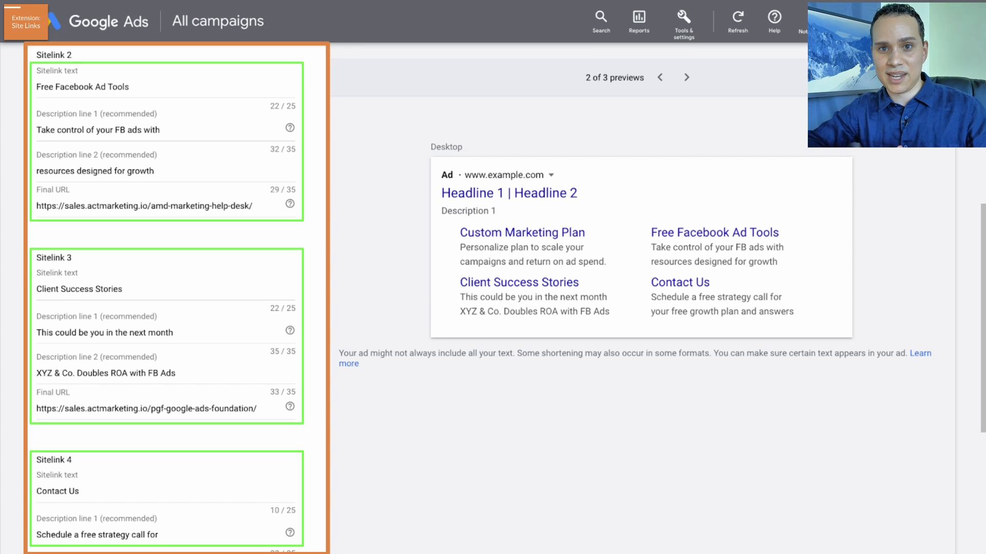
mouse_move(501, 262)
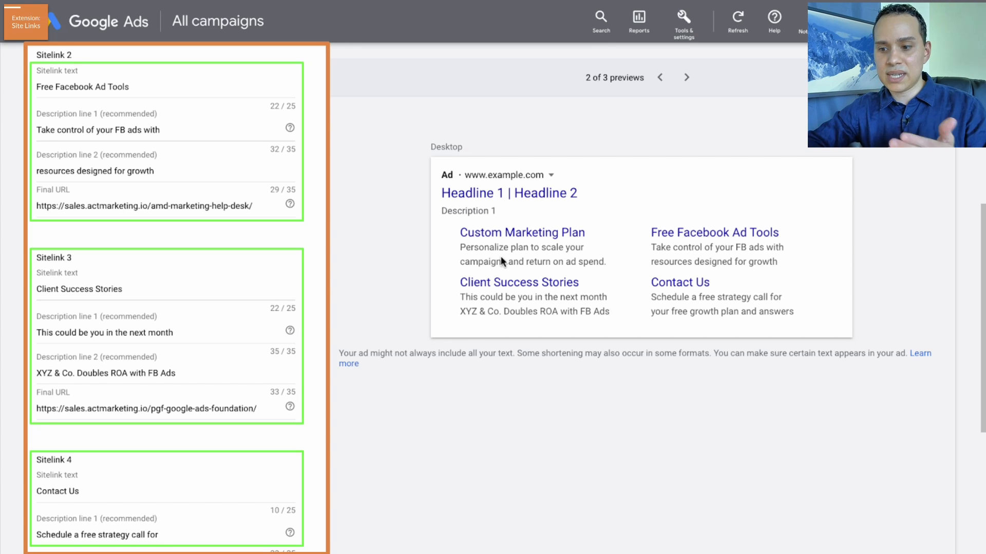
mouse_move(555, 240)
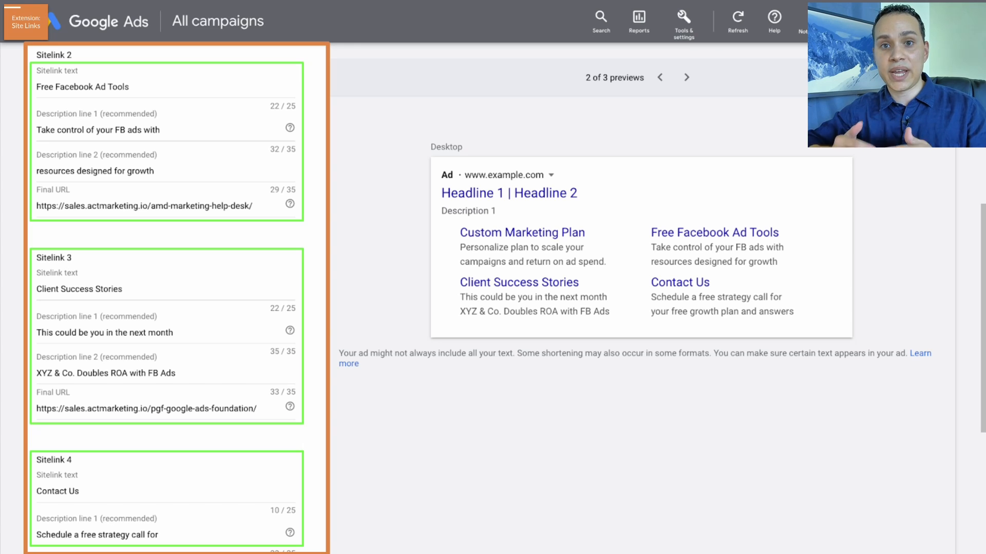
mouse_move(600, 198)
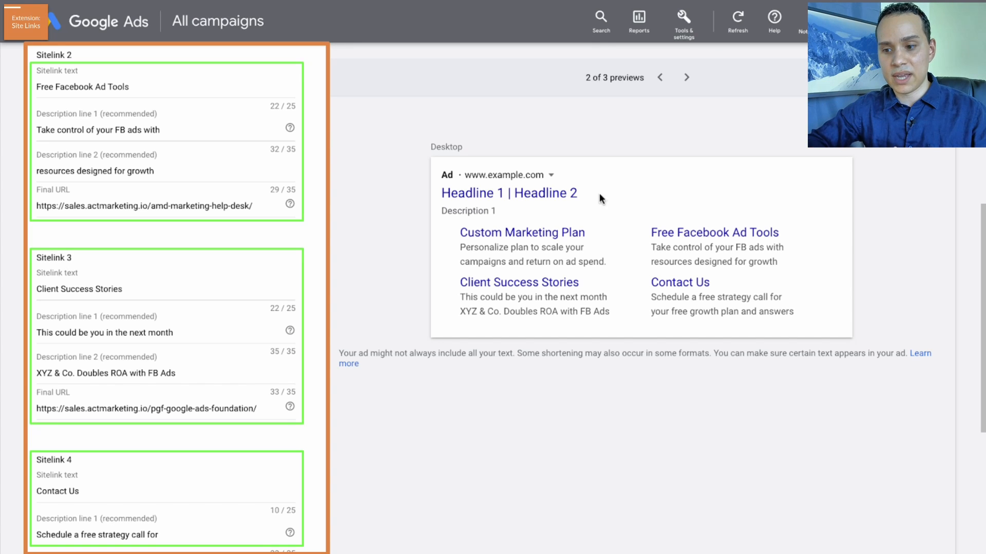
mouse_move(530, 252)
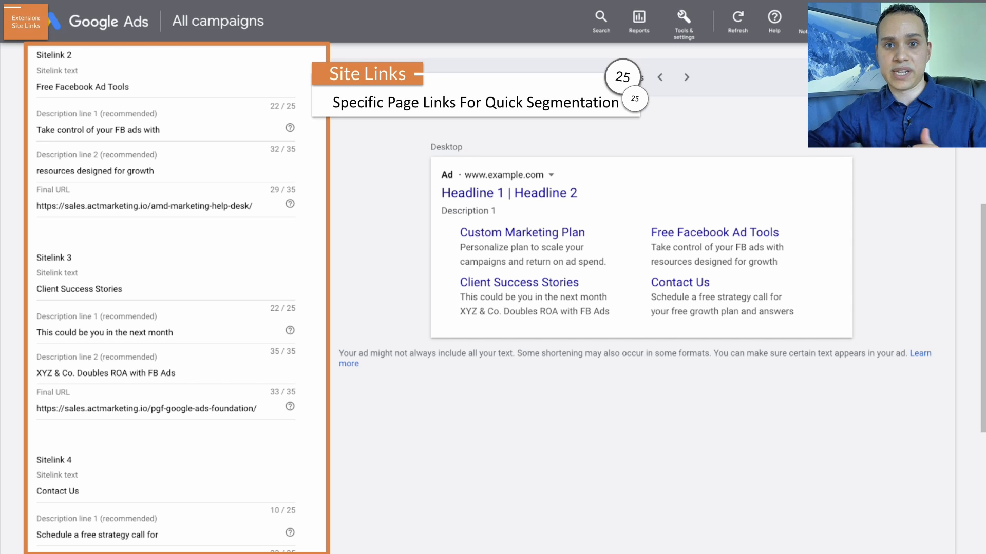
- Save the four sitelinks, Custom Marketing Plan through Contact Us, to the account
scroll("down", 3)
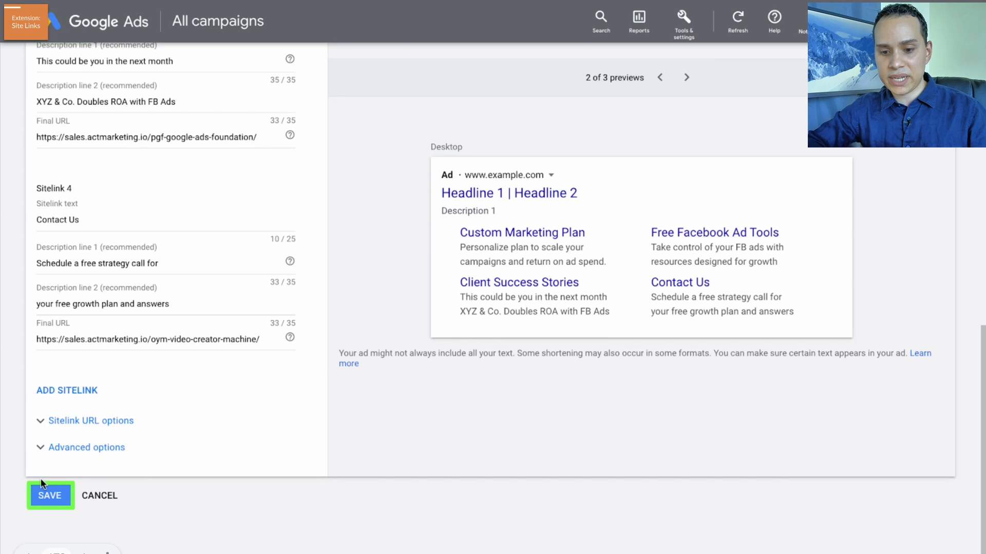
left_click(49, 494)
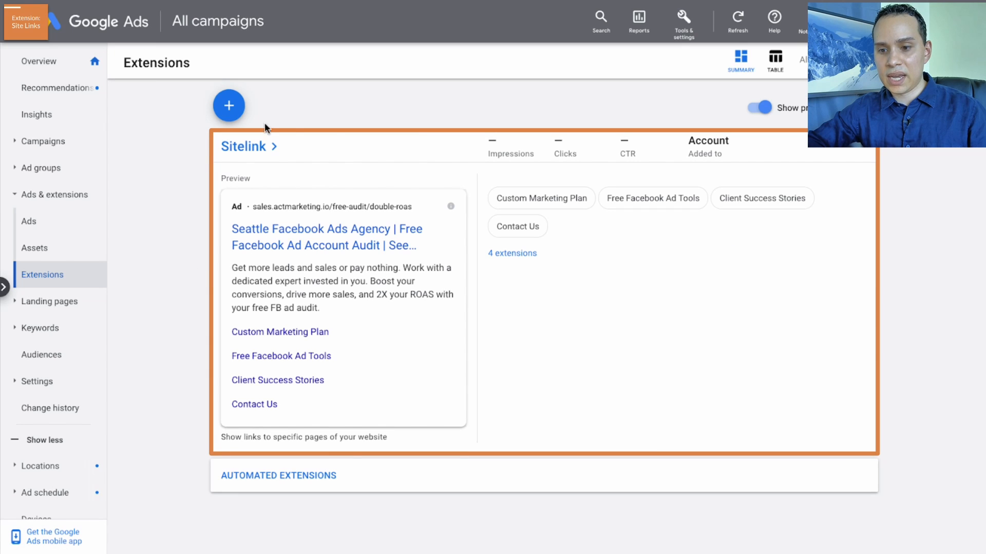
mouse_move(441, 282)
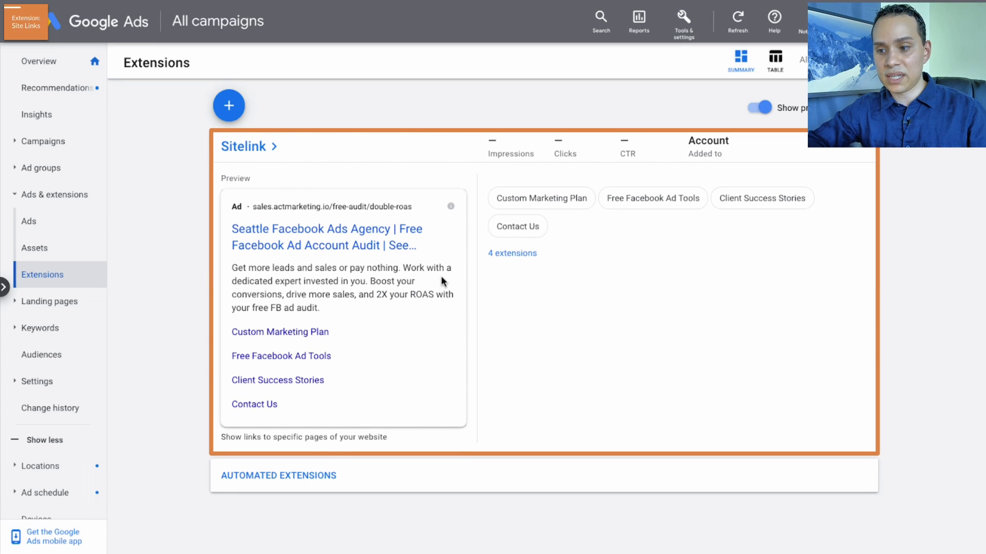
mouse_move(643, 284)
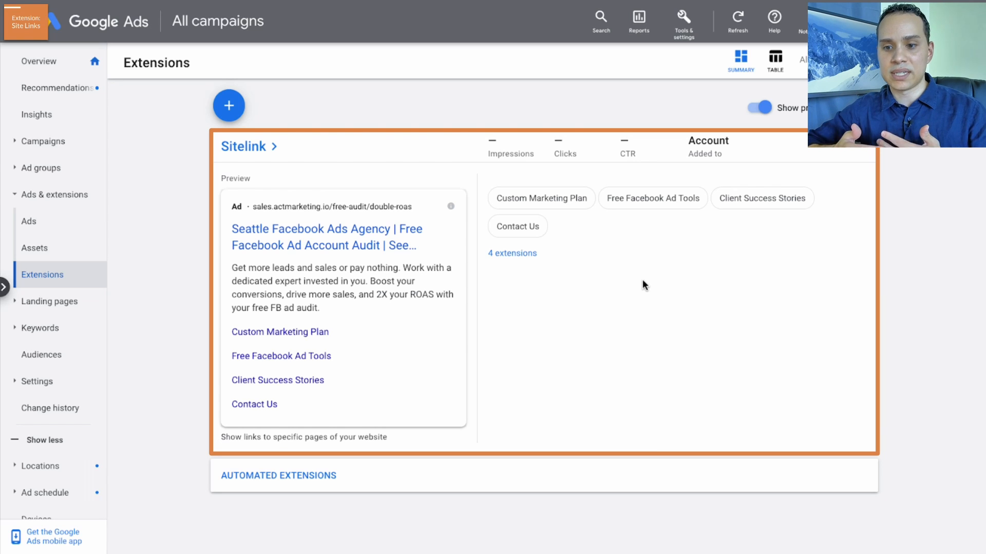
mouse_move(326, 115)
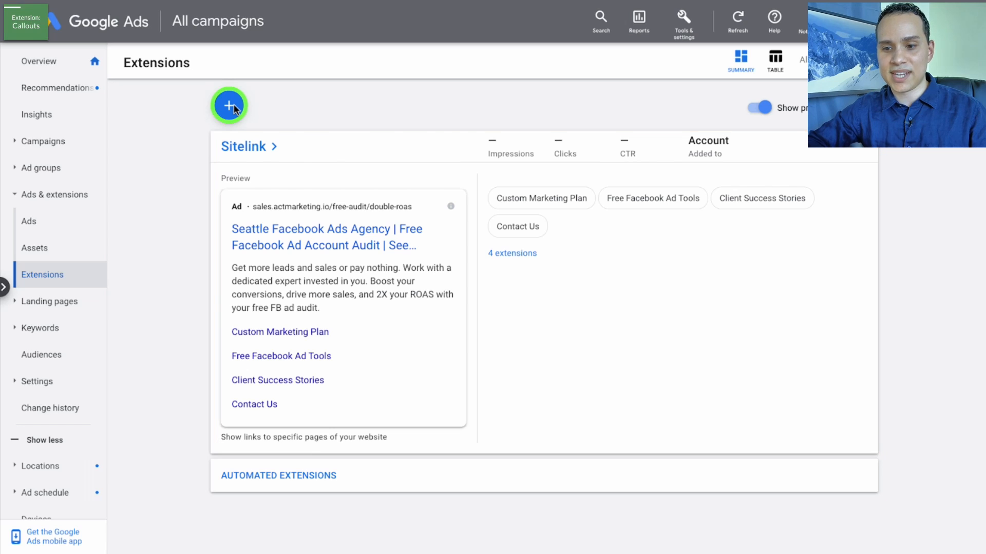
- Begin a new callout extension and set Add to so it applies to the whole Account
left_click(229, 104)
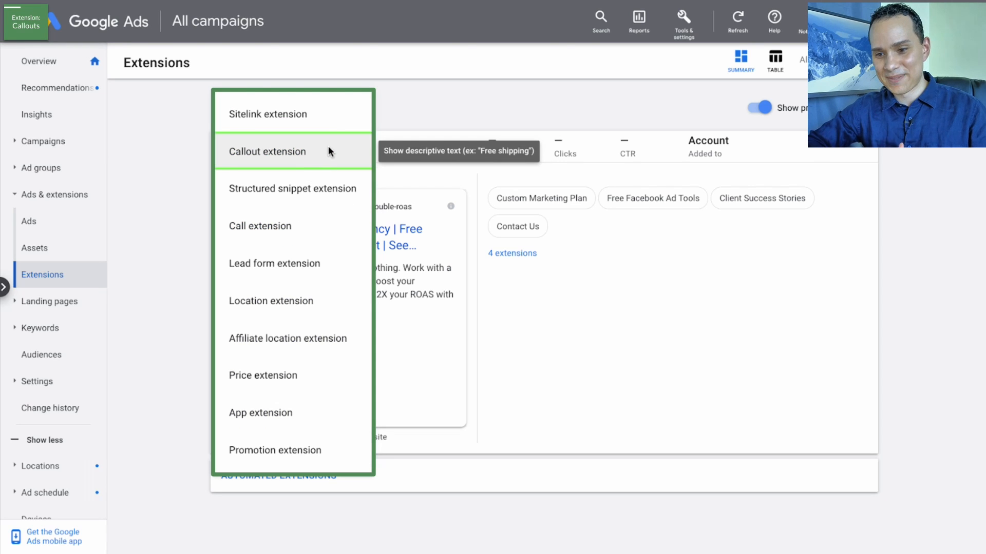
left_click(267, 152)
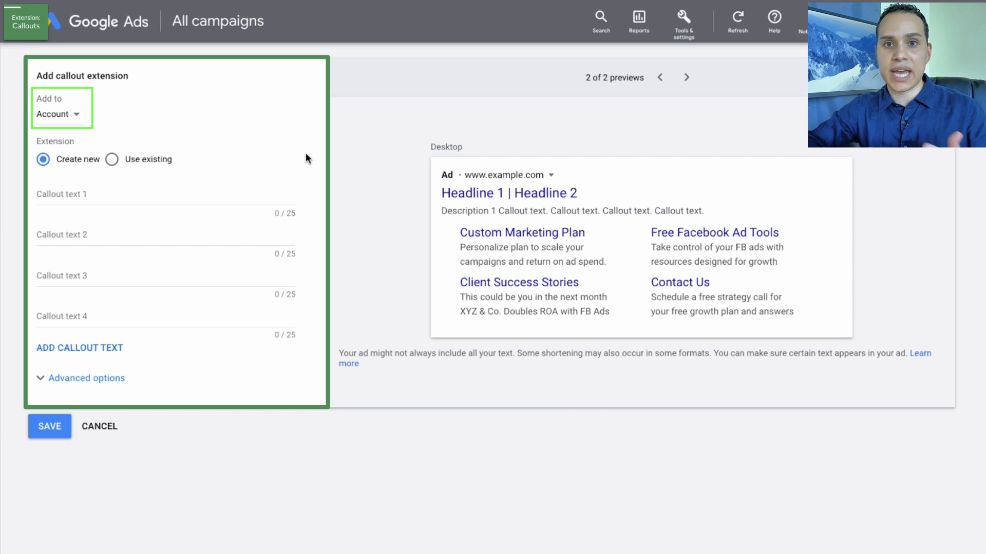
mouse_move(231, 200)
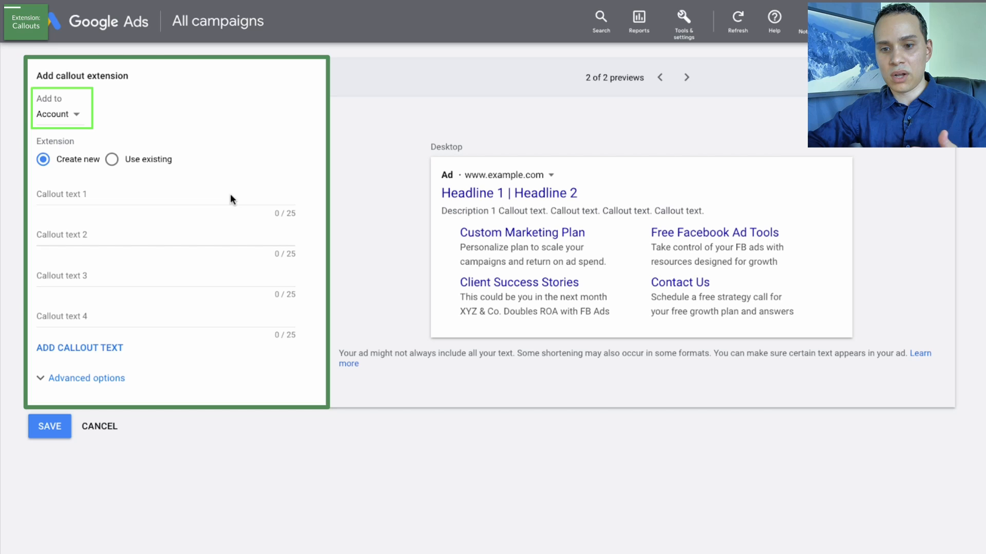
left_click(59, 114)
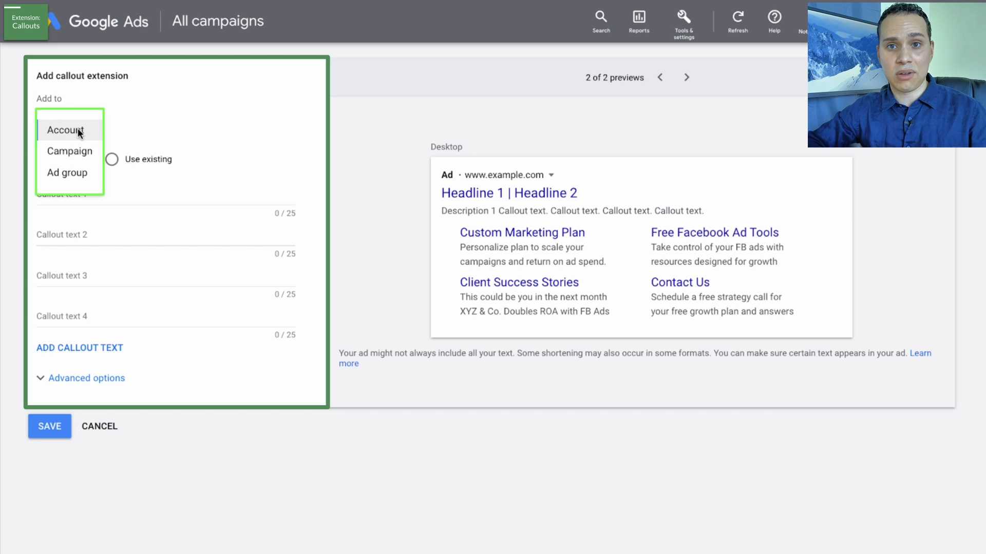
left_click(65, 131)
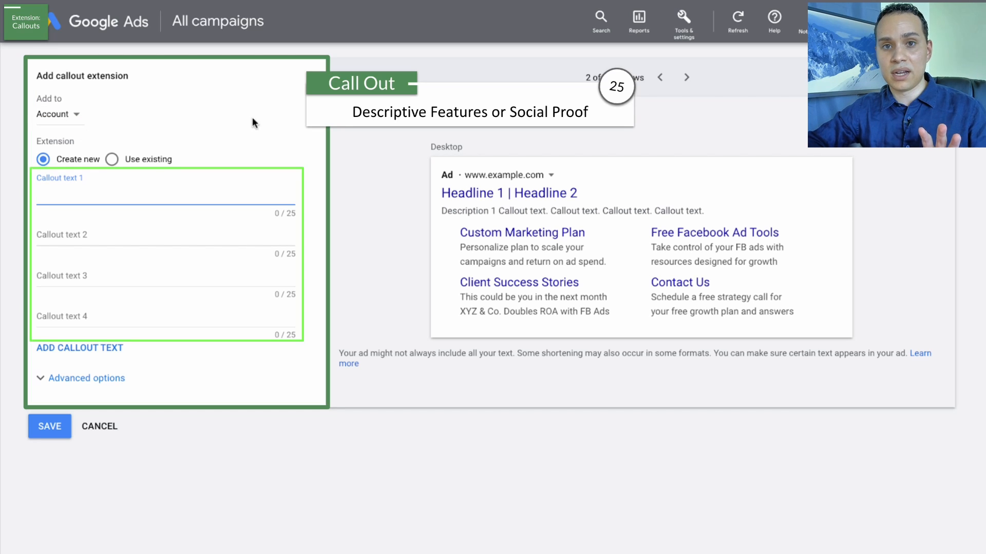
mouse_move(267, 113)
type("Contract Free")
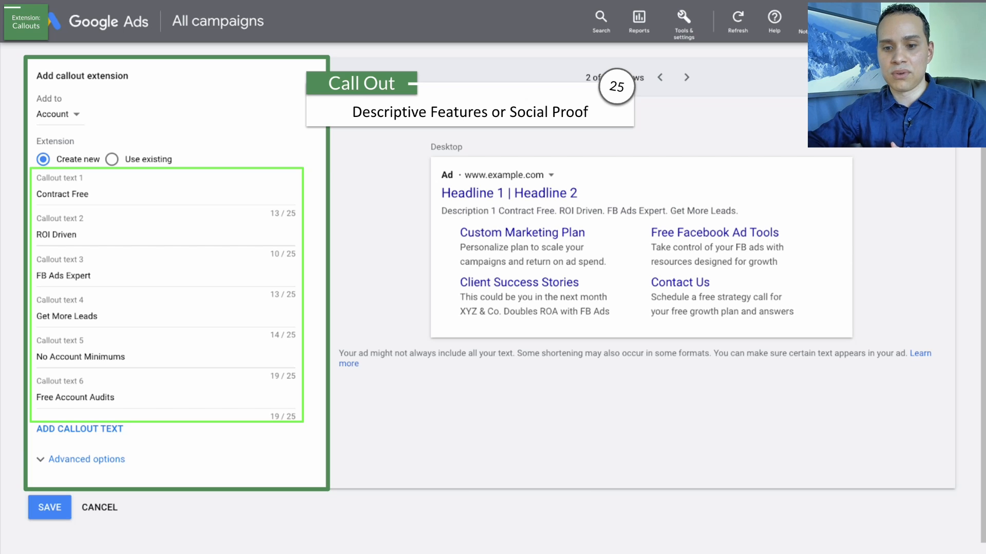
mouse_move(233, 300)
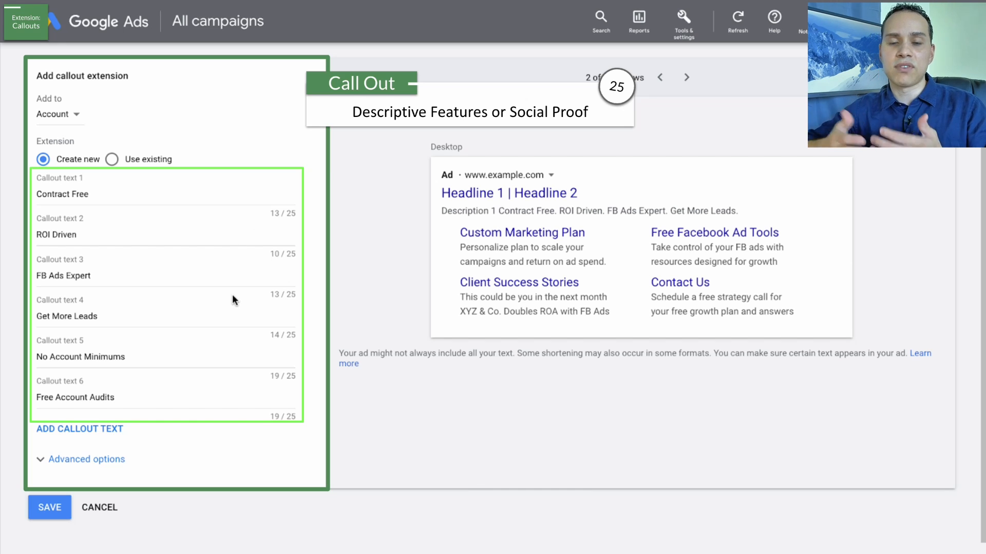
mouse_move(185, 386)
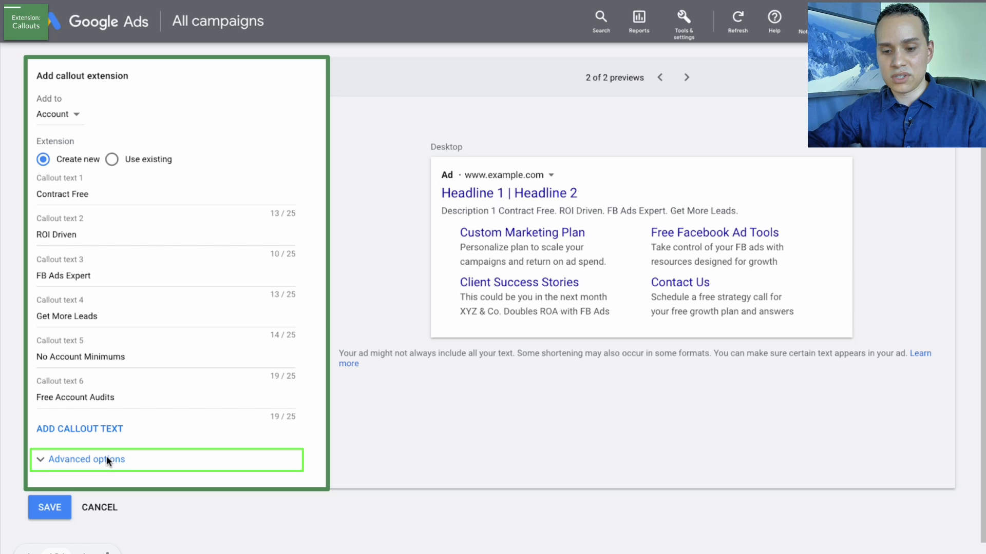
- Expand Advanced options to show the callout's device preference and scheduling settings
left_click(86, 459)
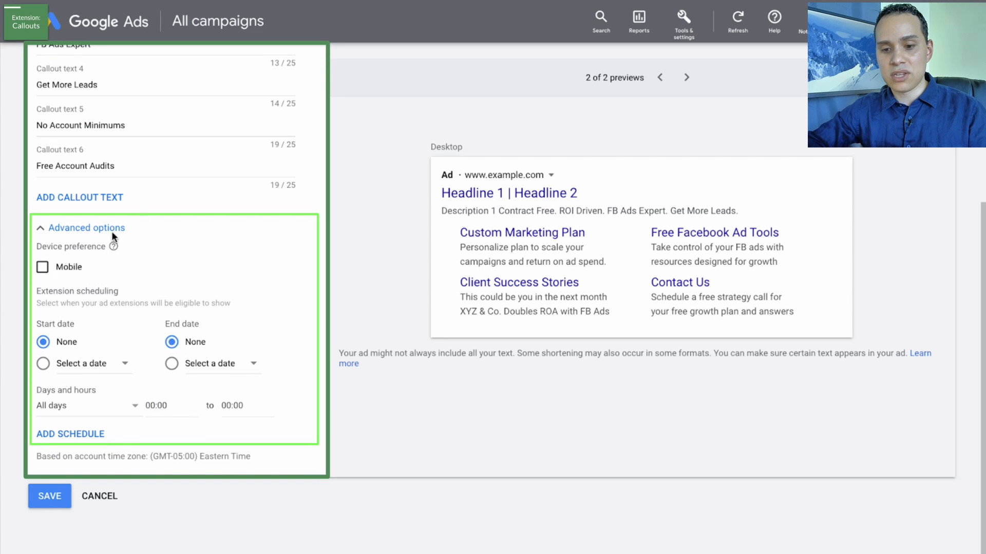
mouse_move(335, 372)
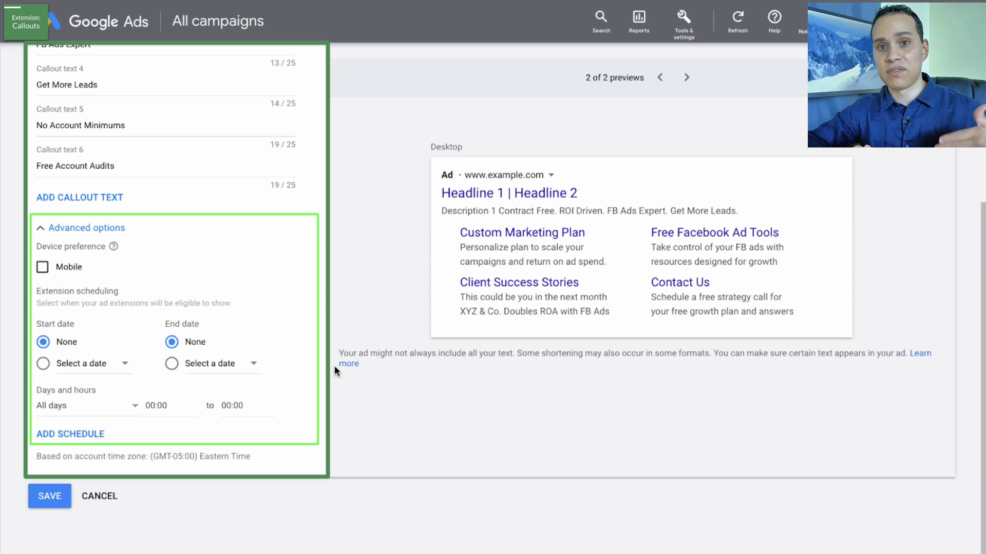
mouse_move(335, 371)
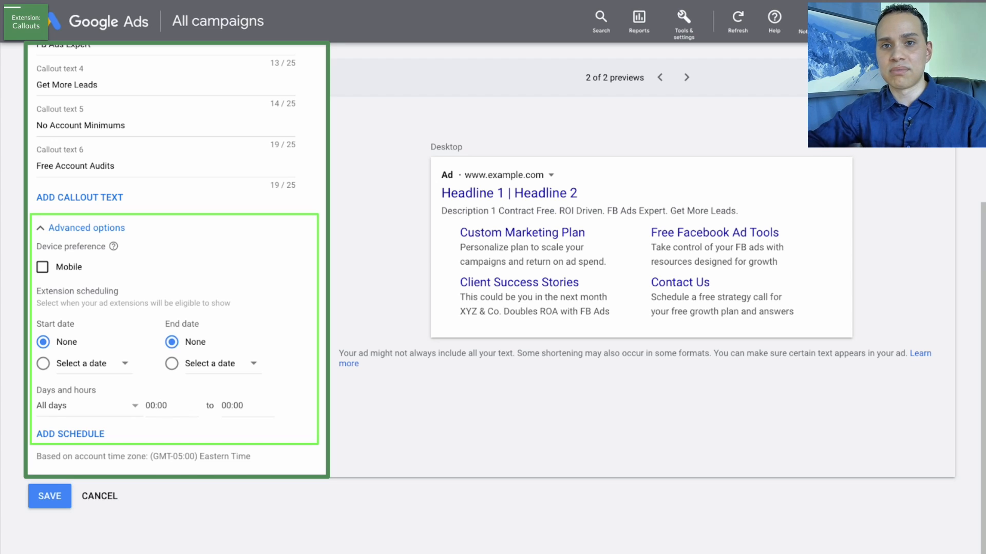
mouse_move(292, 397)
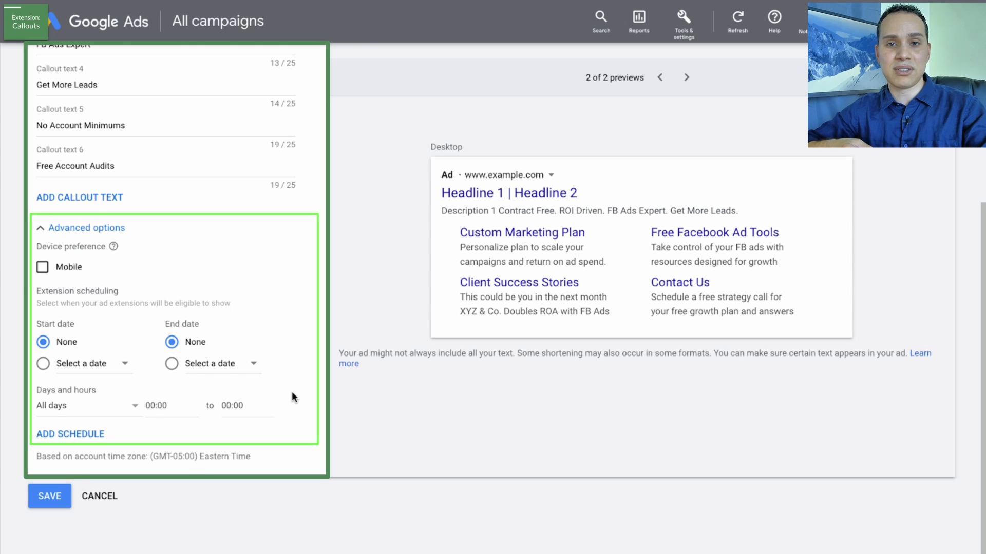
mouse_move(295, 398)
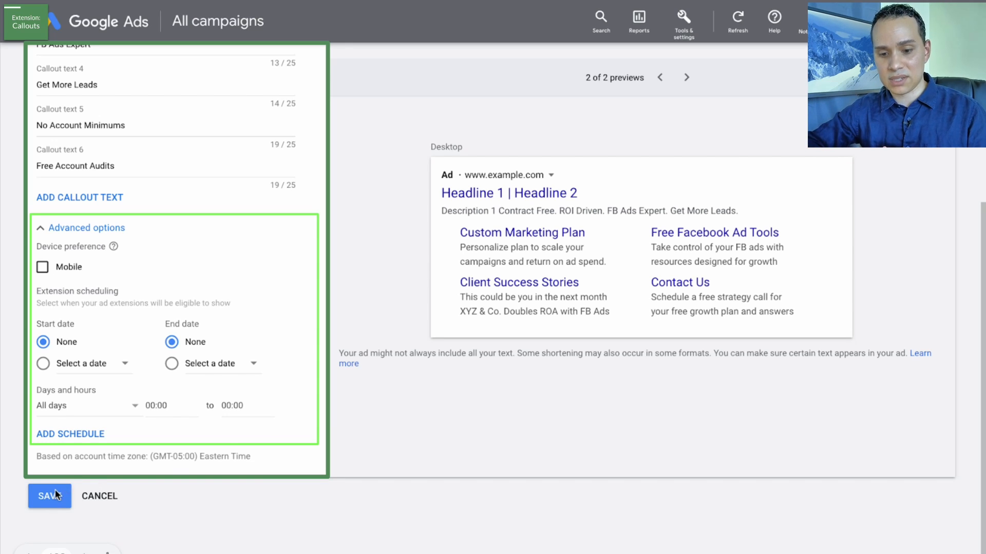
- Save the six callouts and review the new account-level Callout card on the summary
left_click(50, 496)
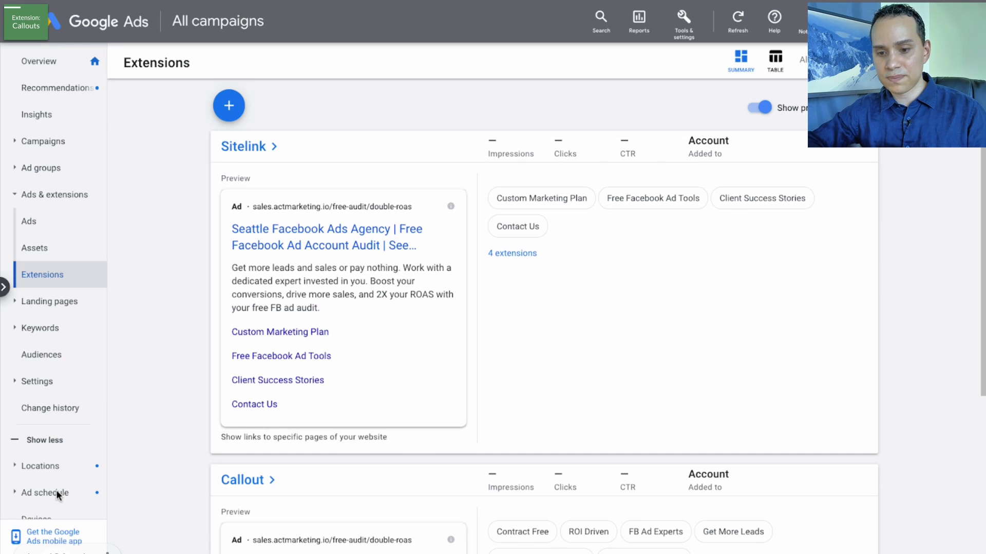
scroll("down", 3)
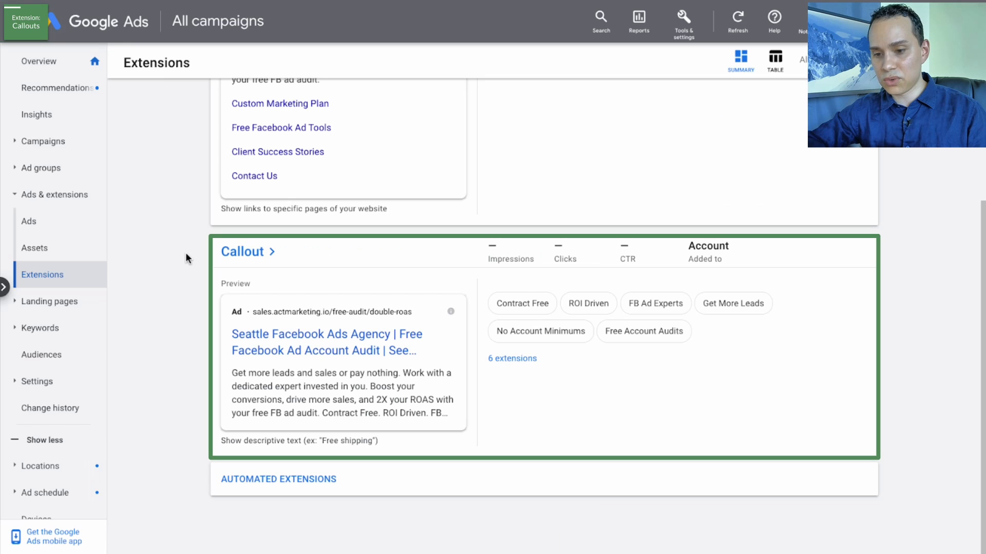
mouse_move(524, 317)
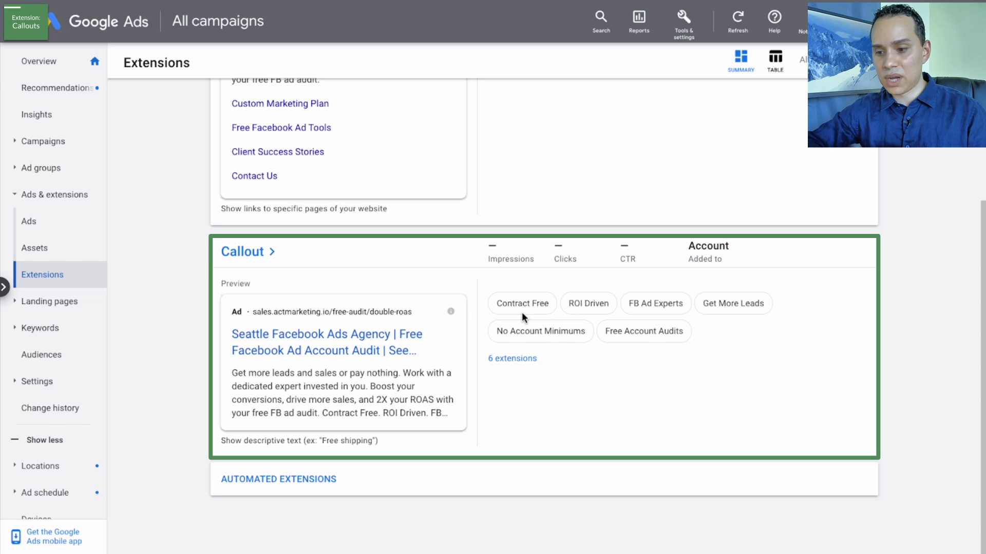
mouse_move(701, 314)
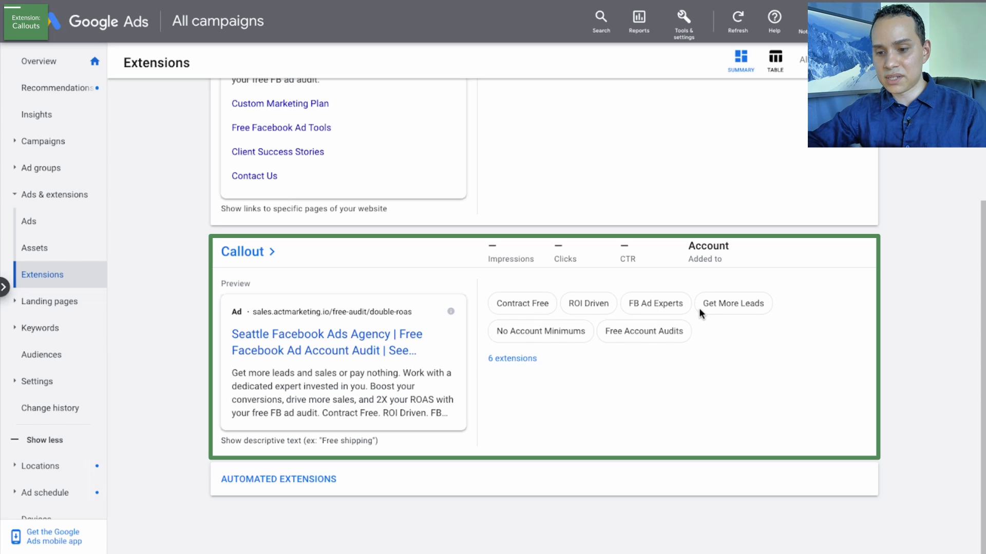
mouse_move(266, 425)
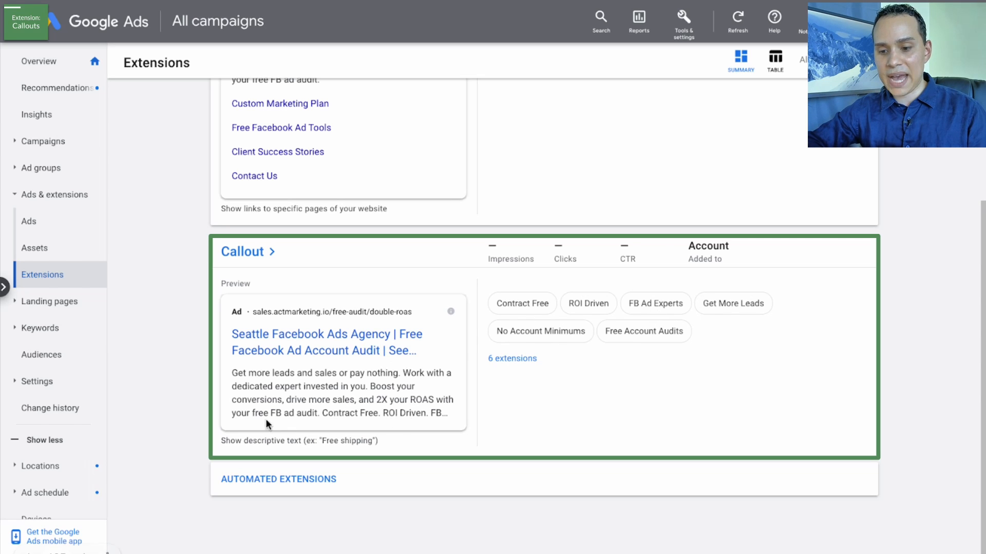
mouse_move(382, 412)
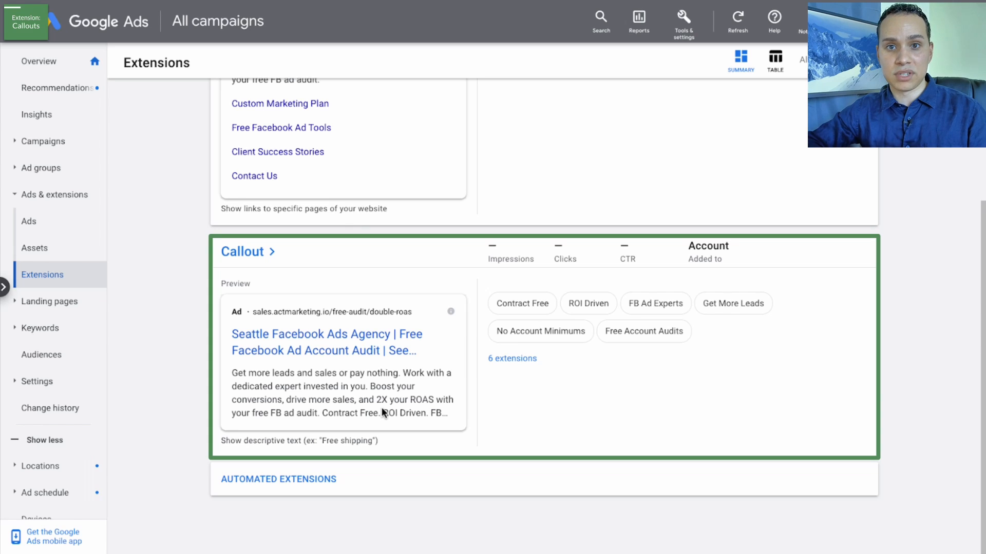
mouse_move(352, 379)
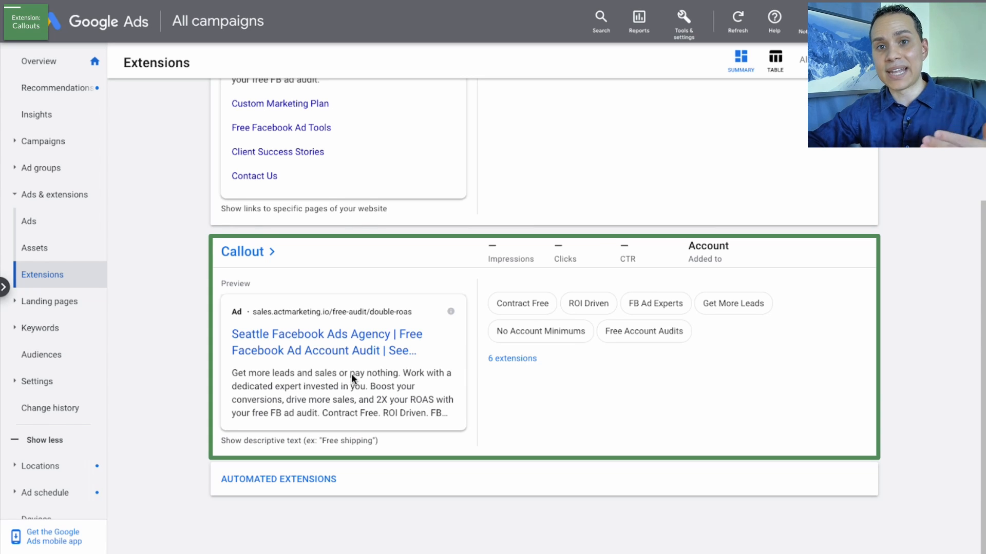
scroll("up", 3)
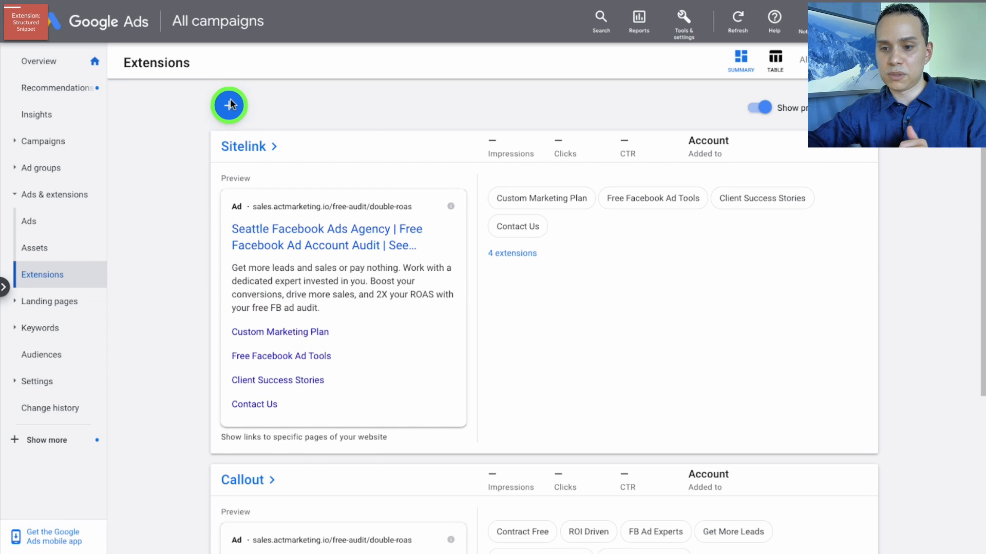
- Begin a new structured snippet extension from the extension type menu
left_click(229, 105)
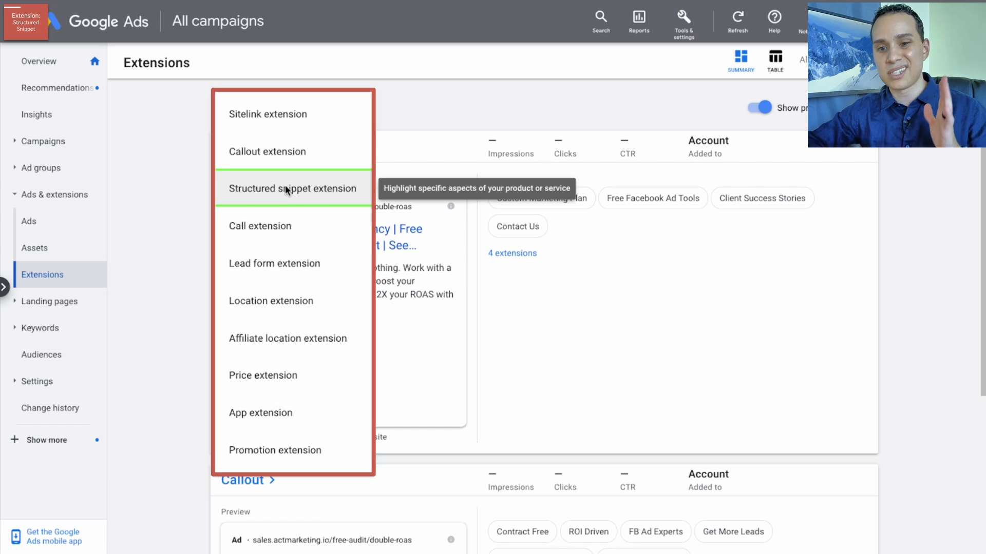
mouse_move(284, 192)
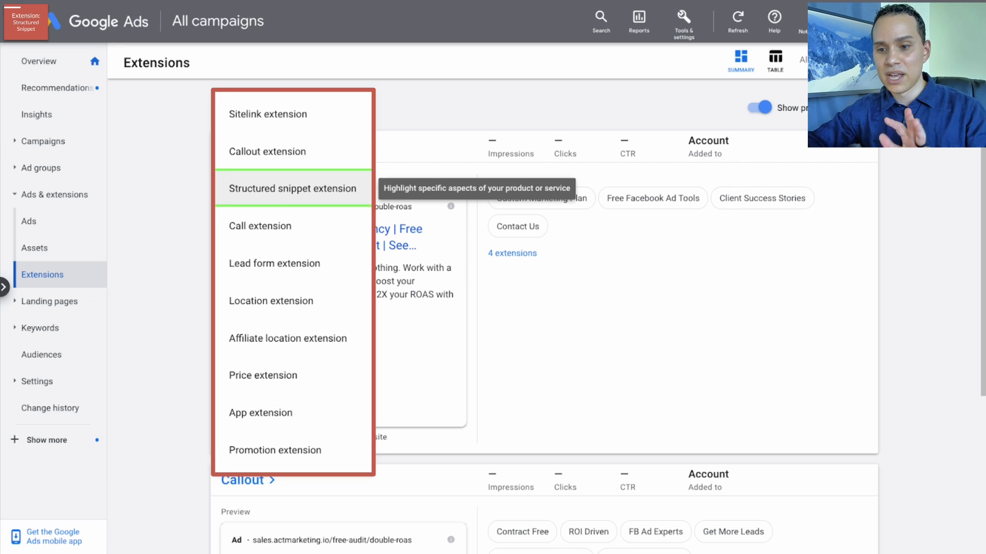
left_click(290, 189)
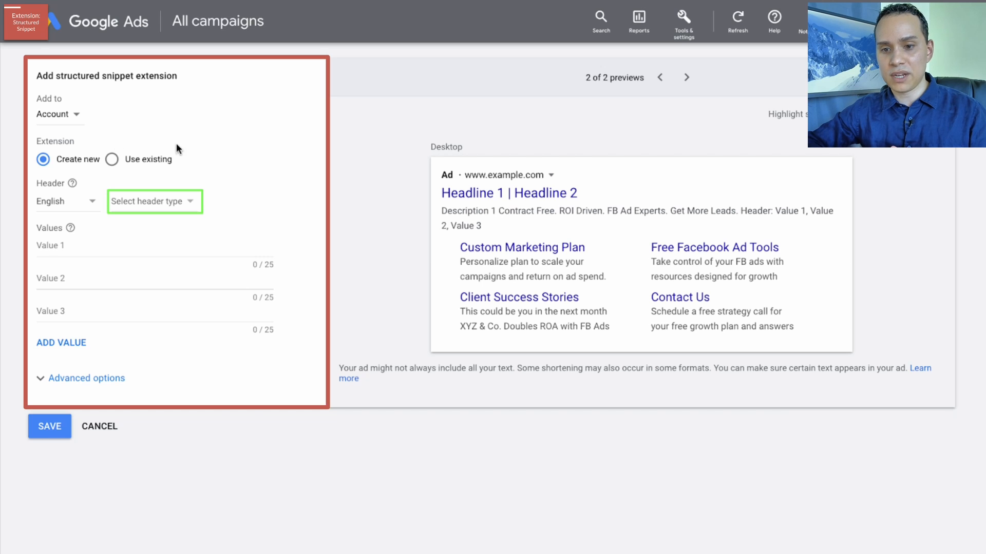
mouse_move(197, 207)
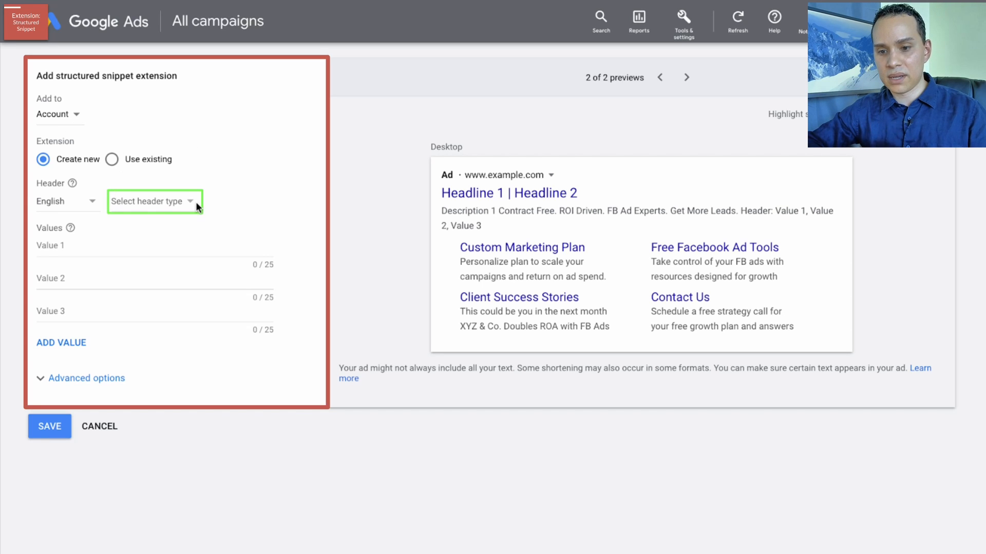
mouse_move(188, 211)
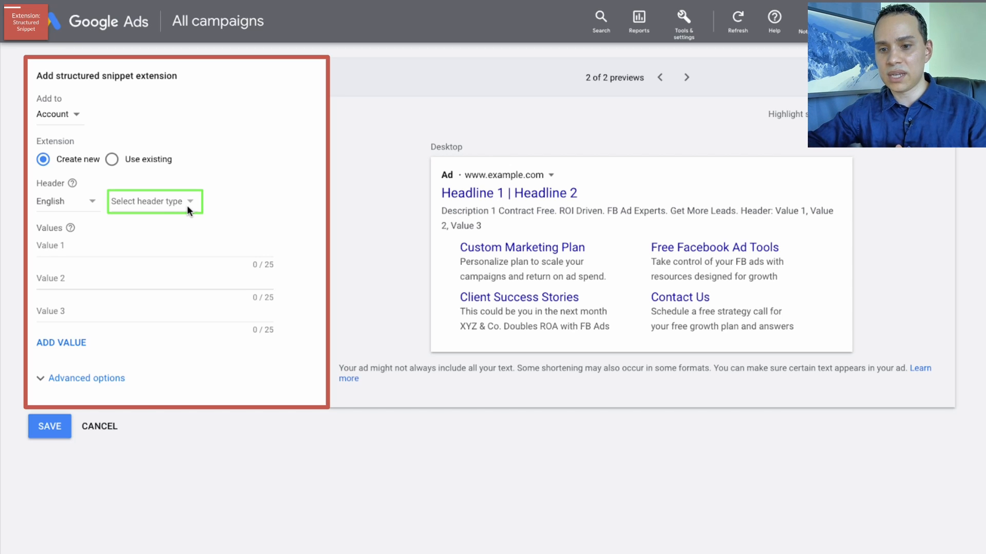
- Show the structured snippet header type choices, Amenities through Types
left_click(153, 201)
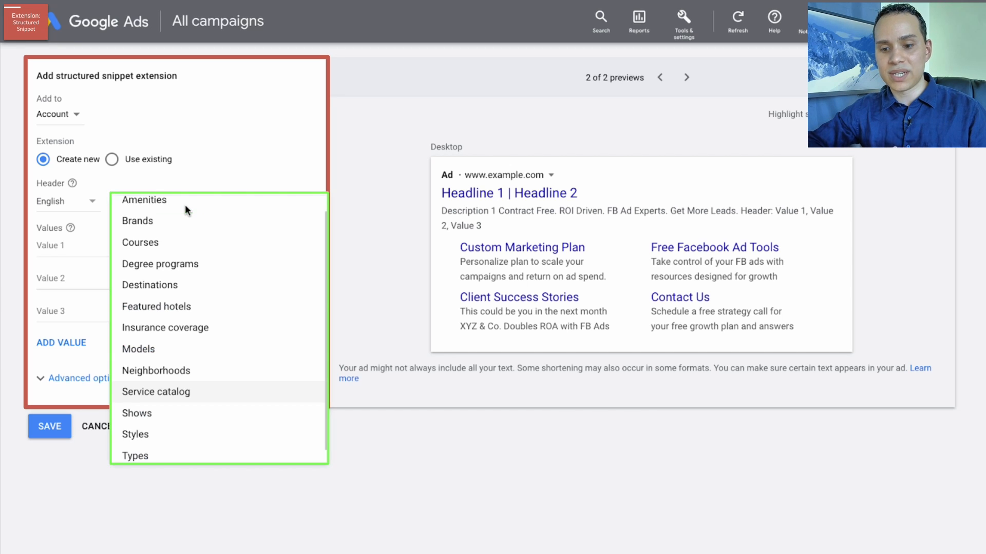
mouse_move(349, 438)
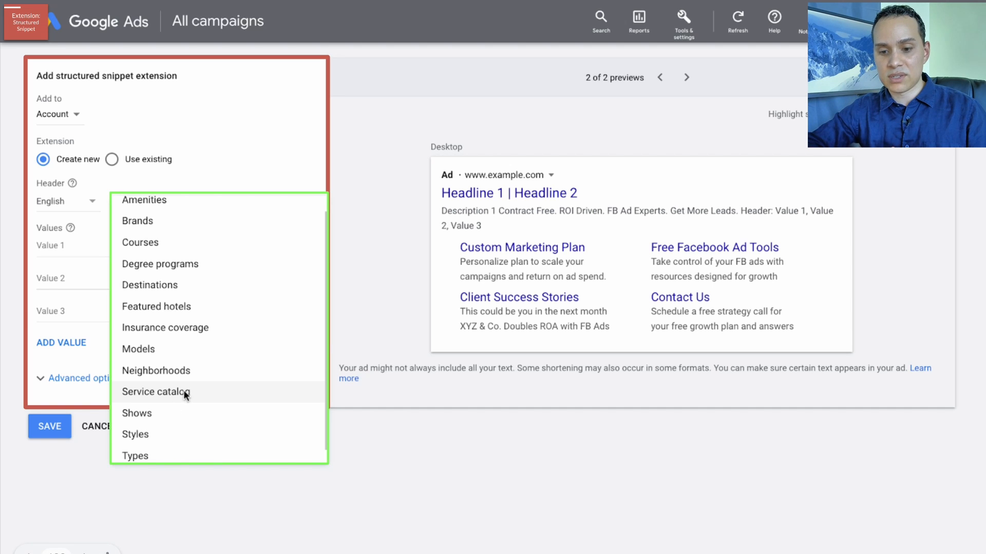
mouse_move(207, 391)
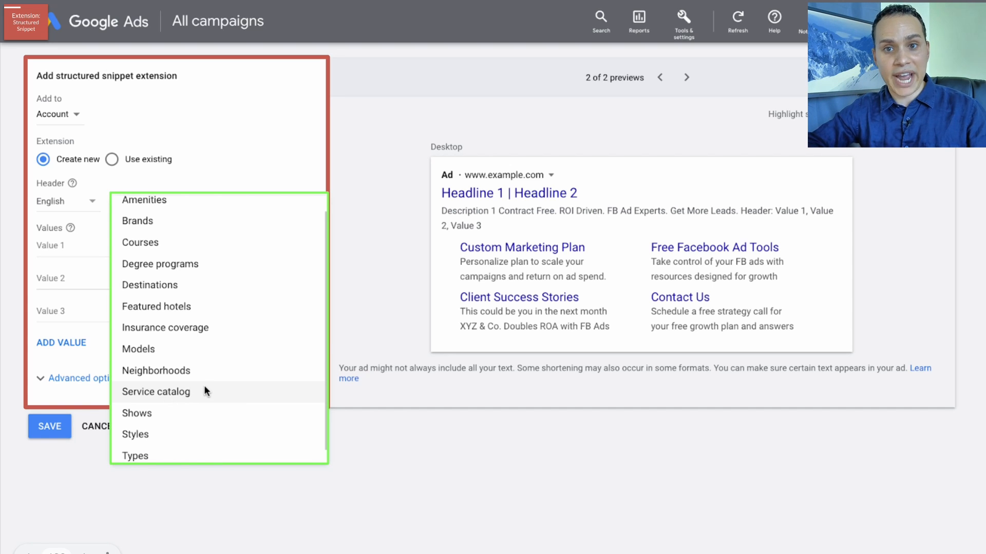
mouse_move(178, 400)
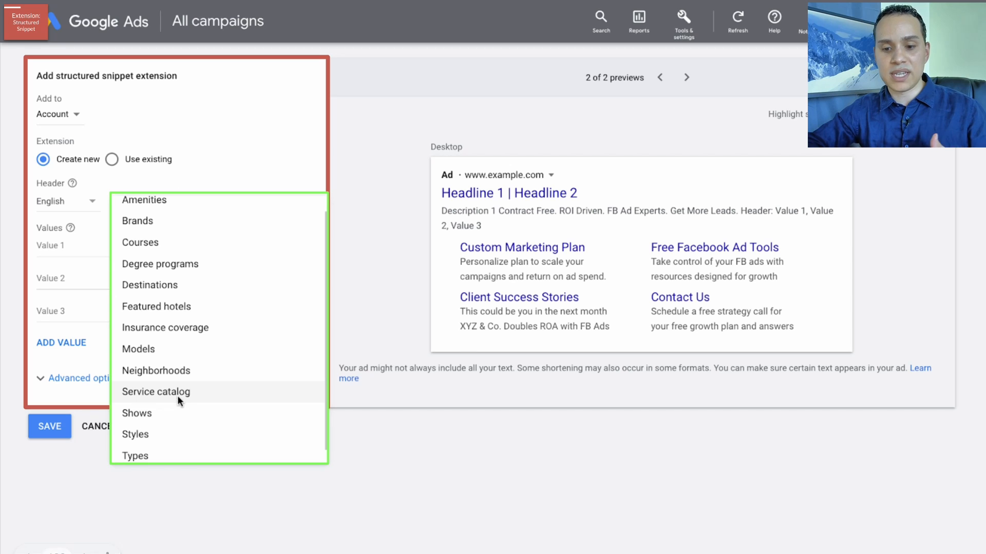
mouse_move(187, 375)
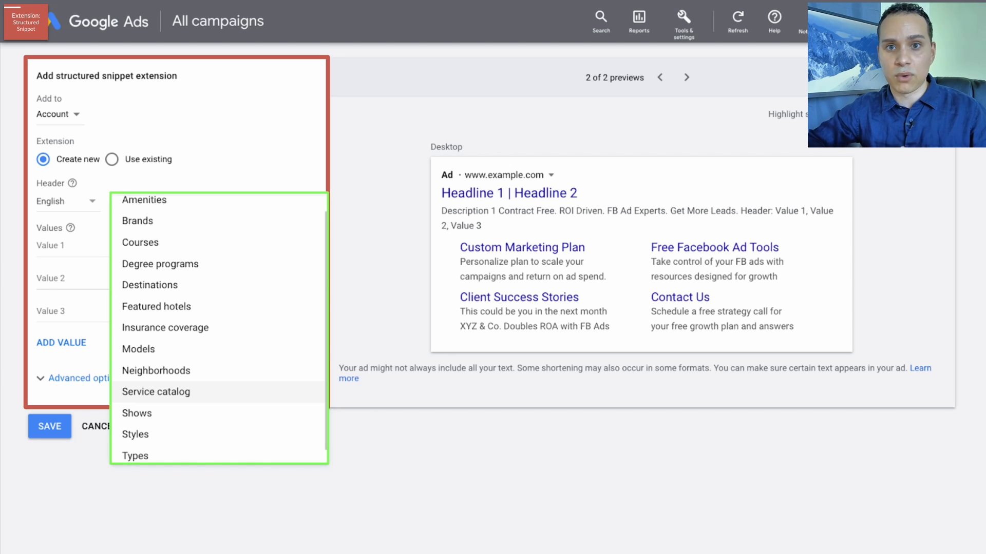
mouse_move(175, 396)
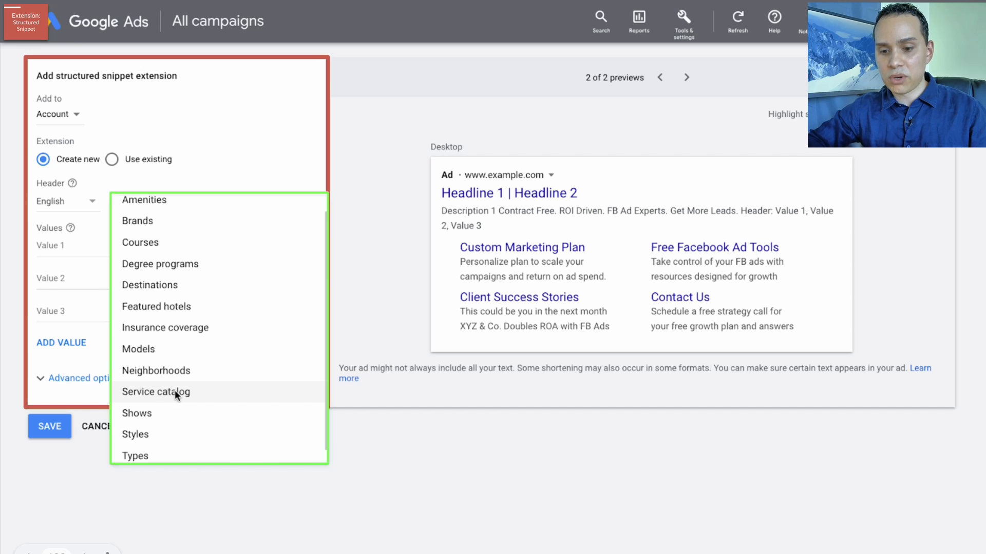
- Choose Service catalog as the structured snippet's header type
left_click(155, 391)
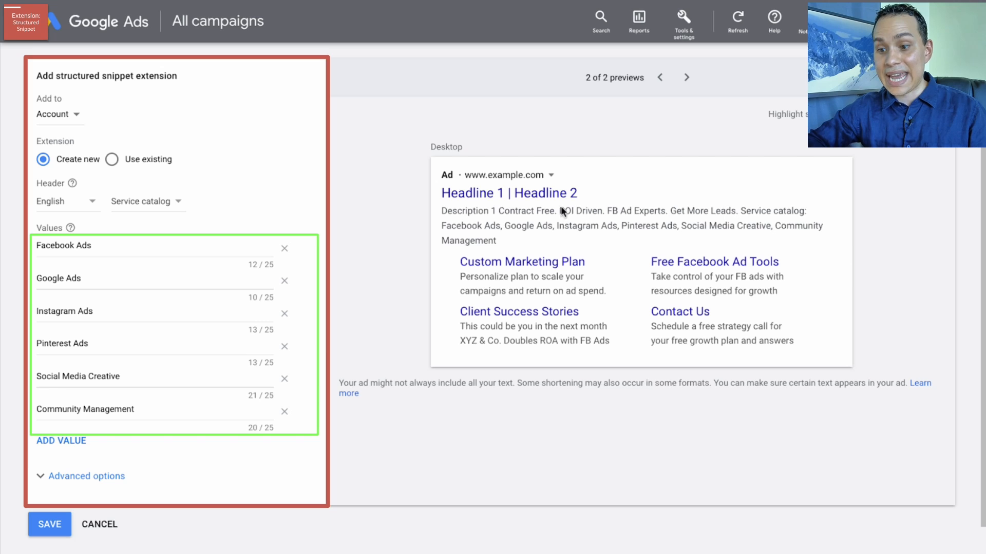
mouse_move(758, 224)
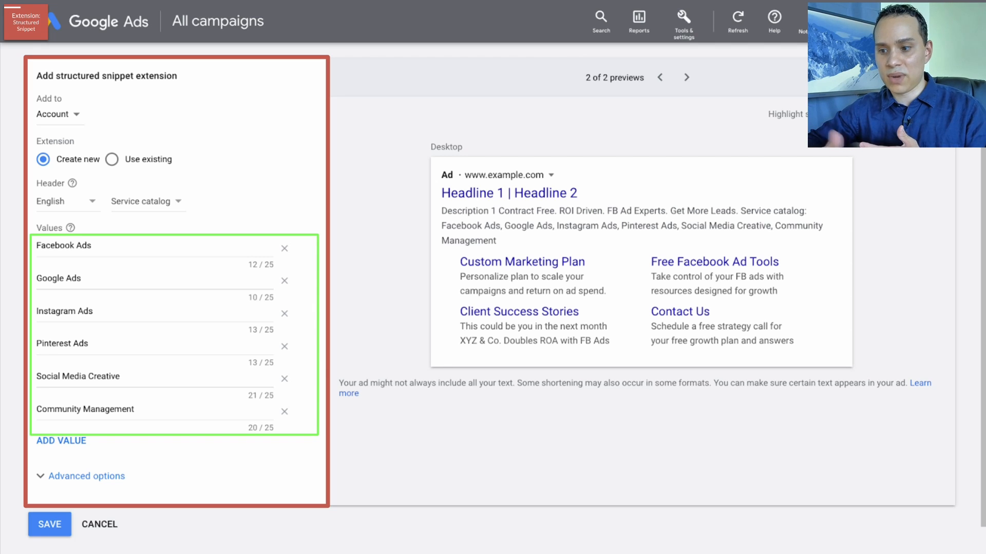
mouse_move(476, 216)
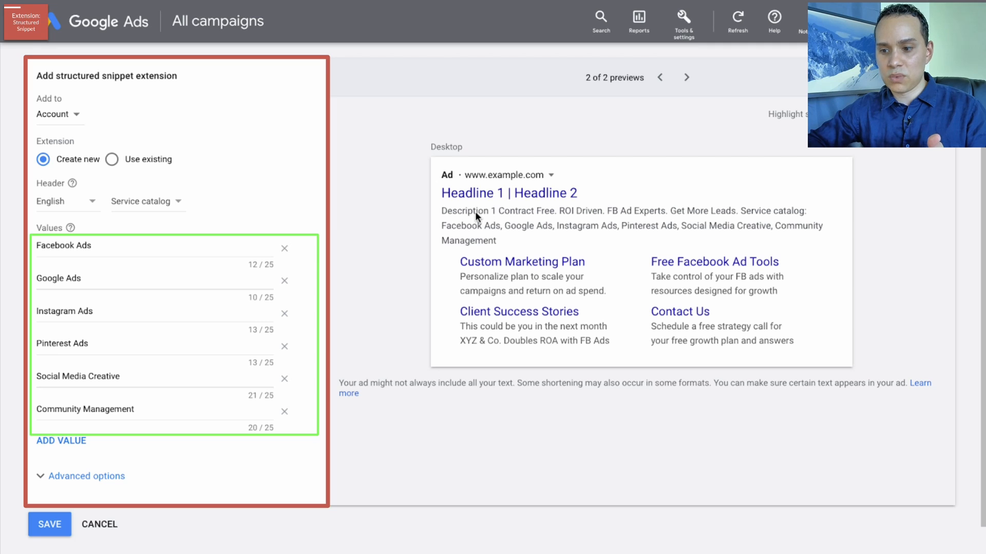
mouse_move(641, 213)
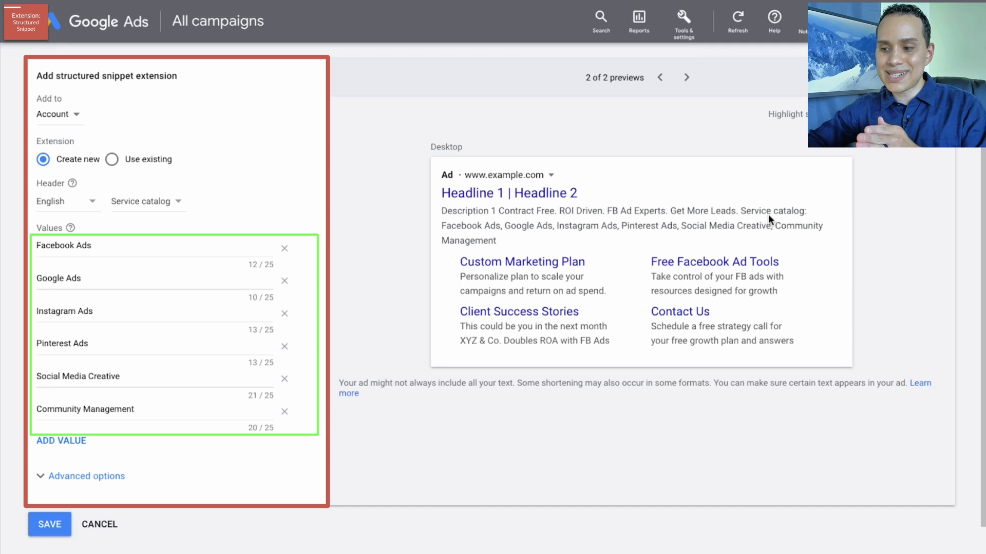
mouse_move(526, 231)
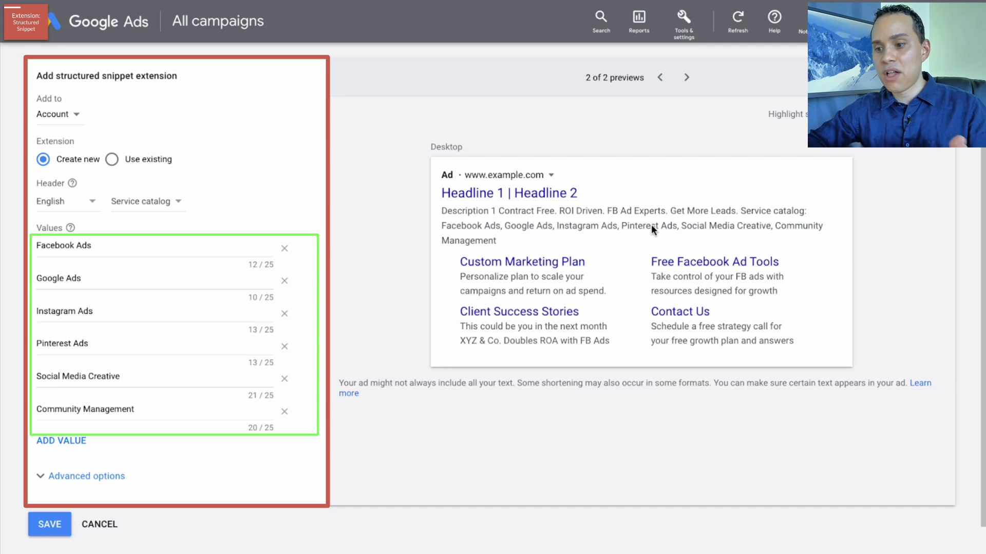
mouse_move(230, 349)
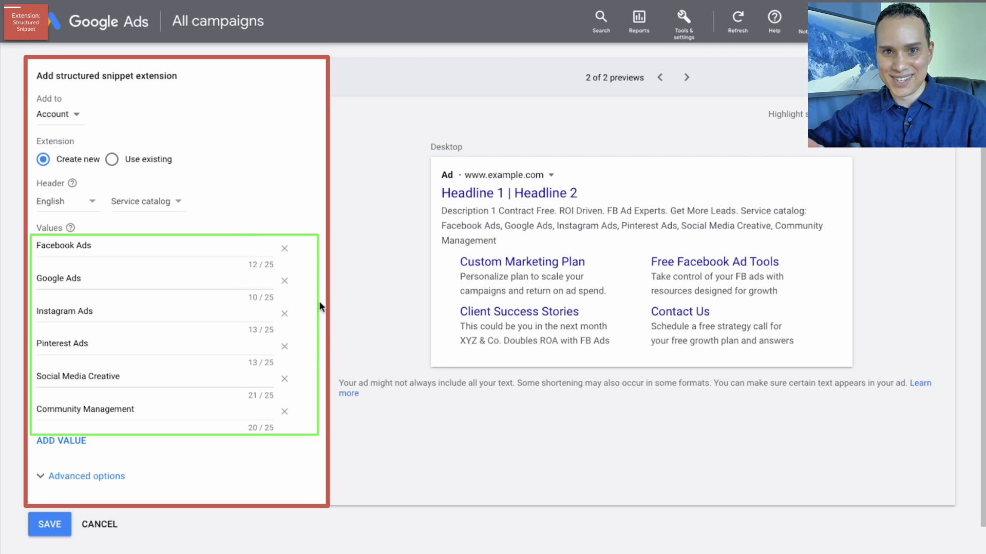
mouse_move(566, 237)
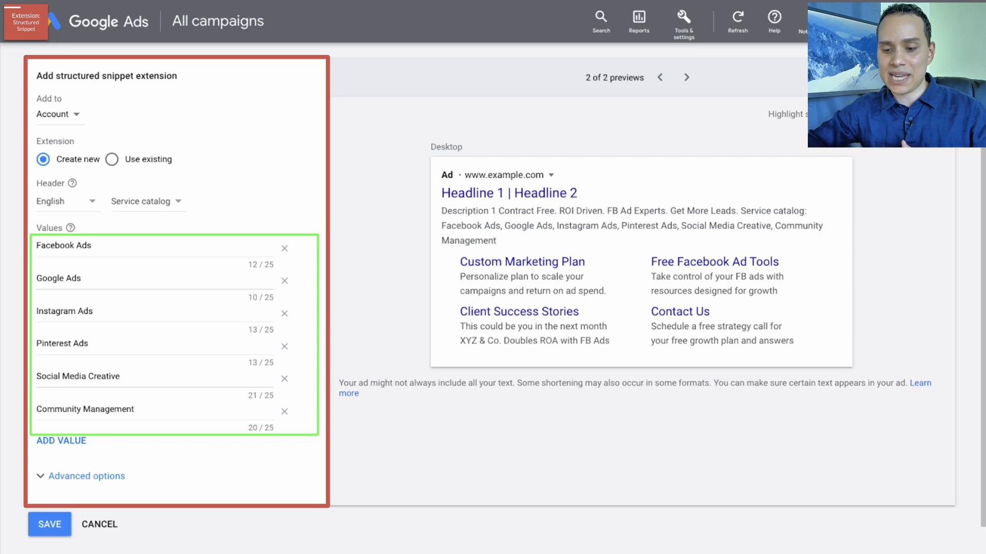
mouse_move(567, 240)
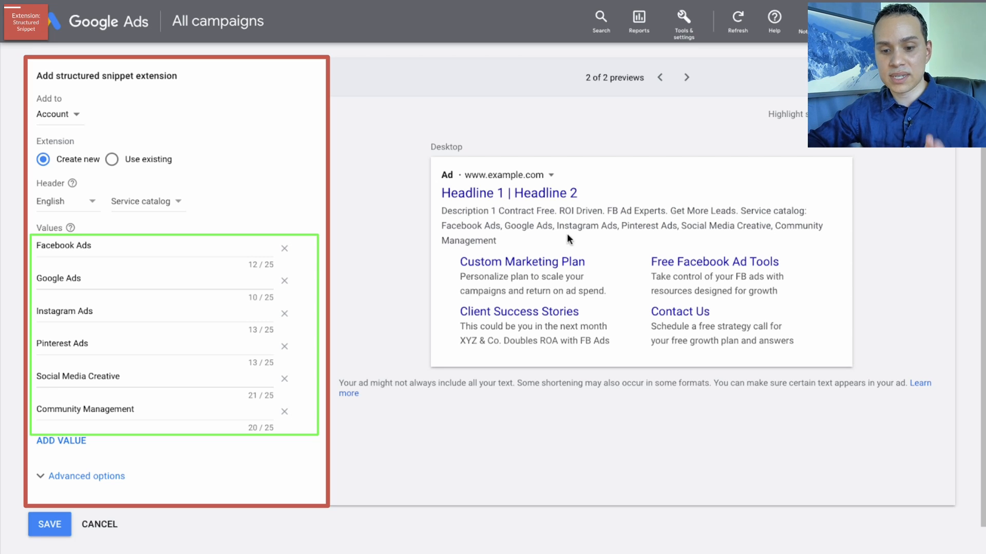
mouse_move(312, 464)
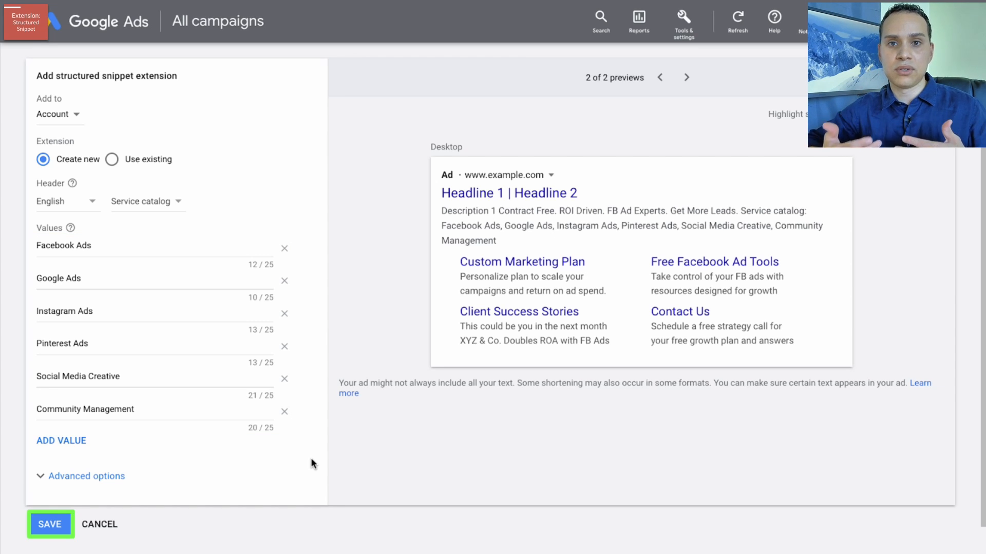
mouse_move(237, 464)
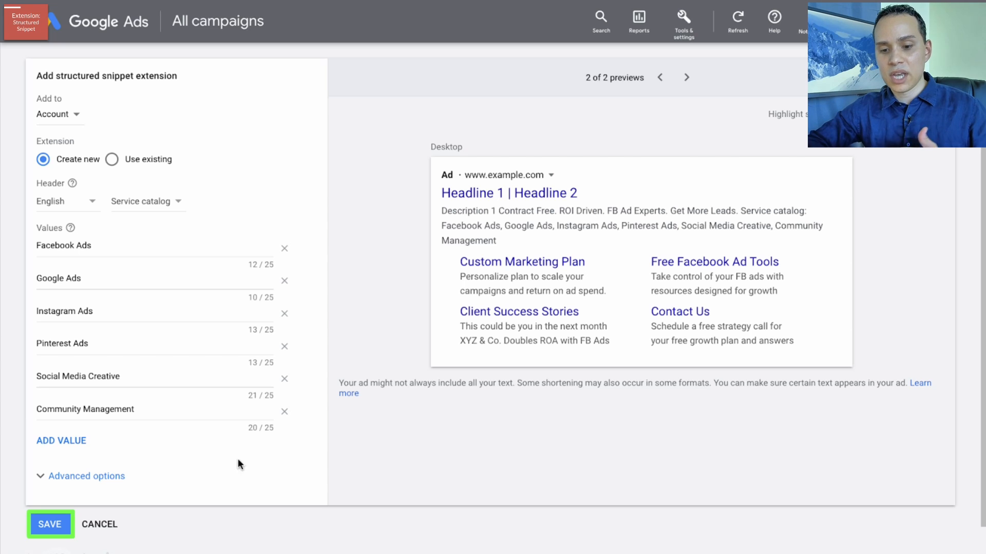
mouse_move(45, 515)
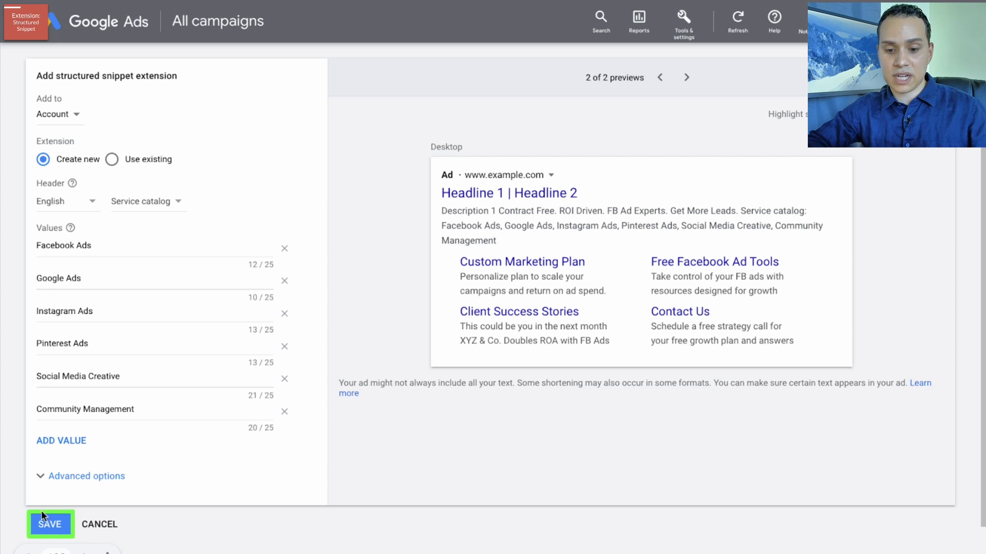
- Save the structured snippet and confirm the account-level Service catalog snippet on the Extensions summary
left_click(49, 525)
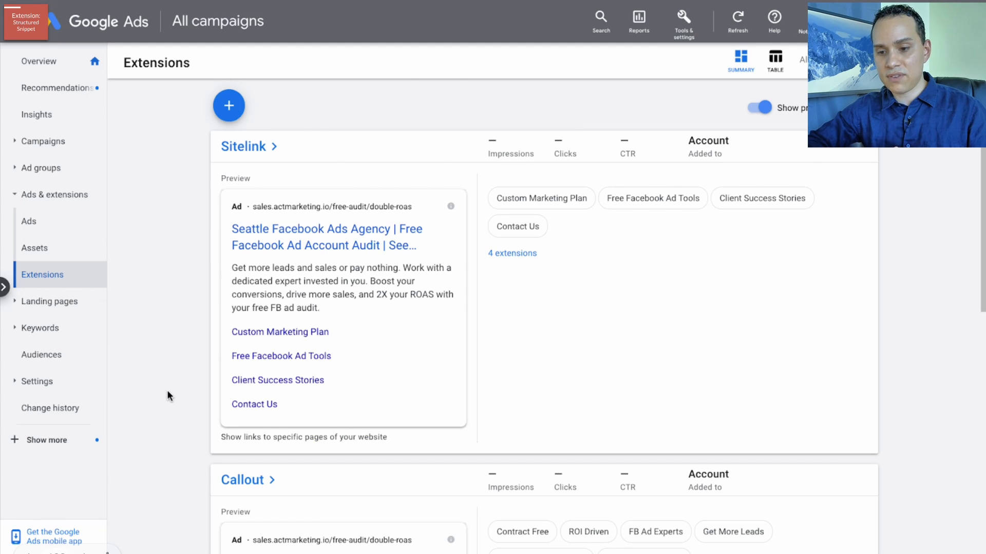
scroll("down", 3)
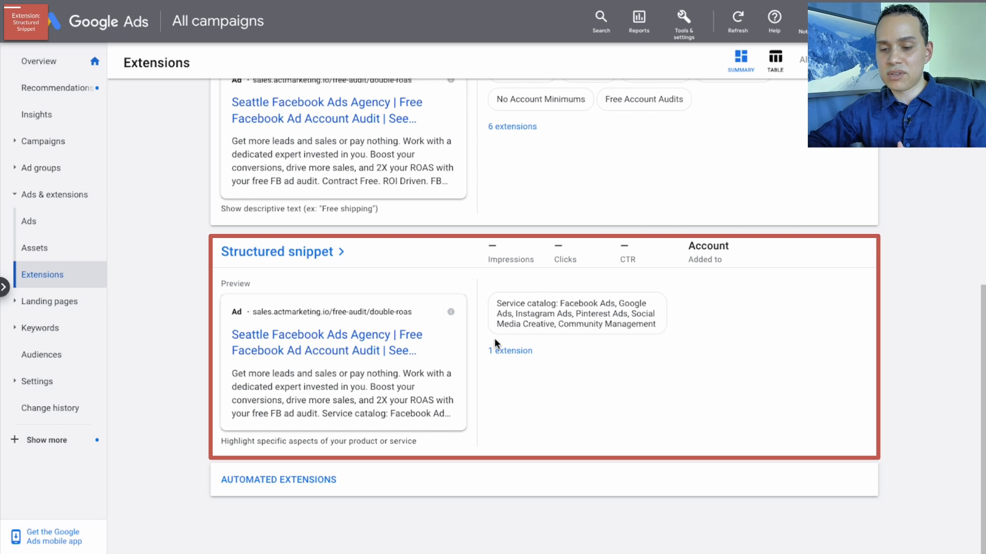
mouse_move(470, 373)
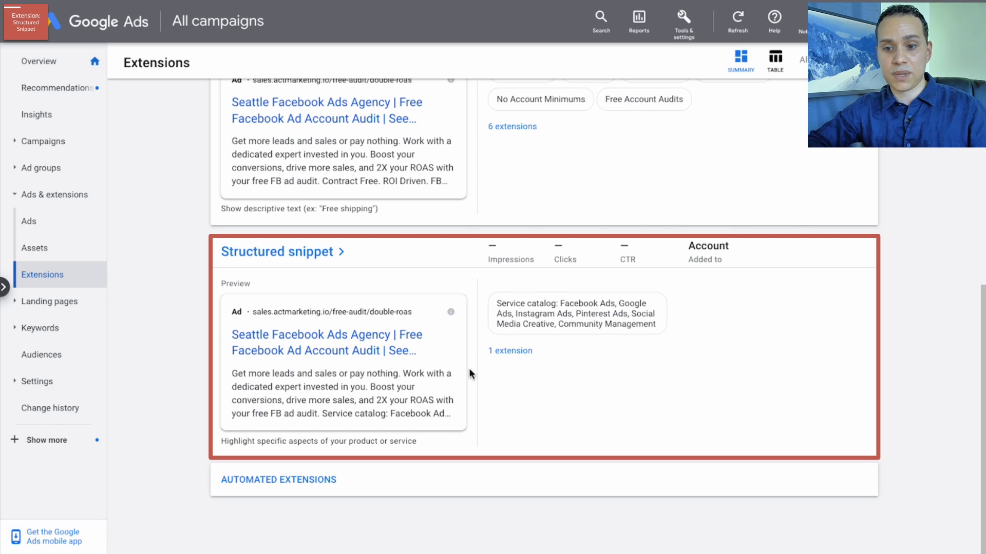
scroll("up", 3)
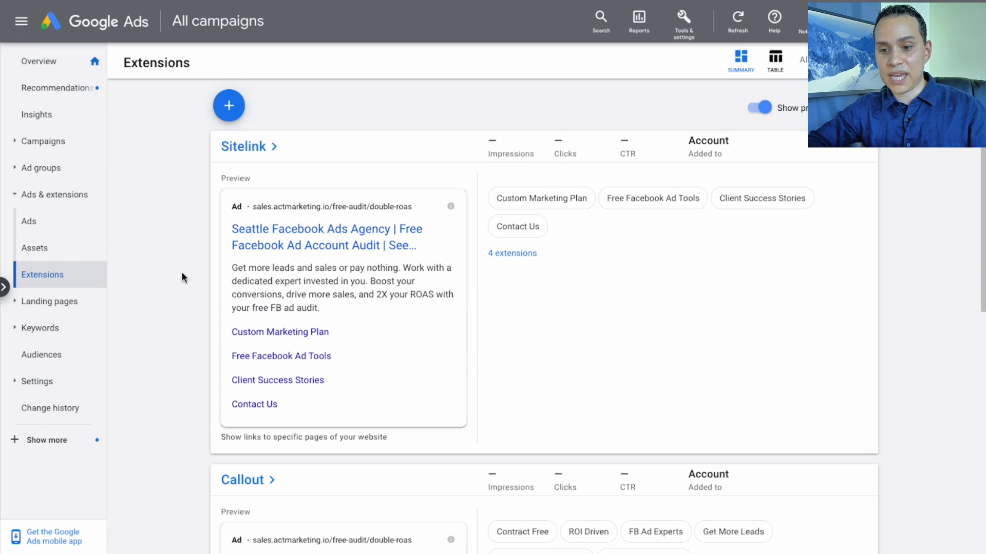